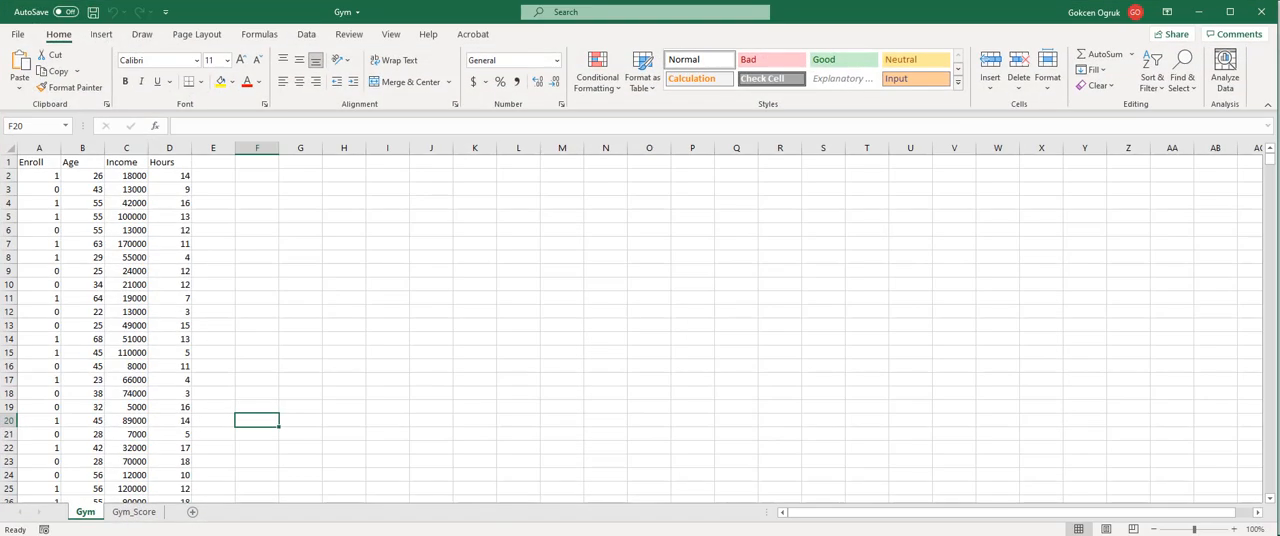
{"action": "mouse_move", "coordinate": [486, 452]}
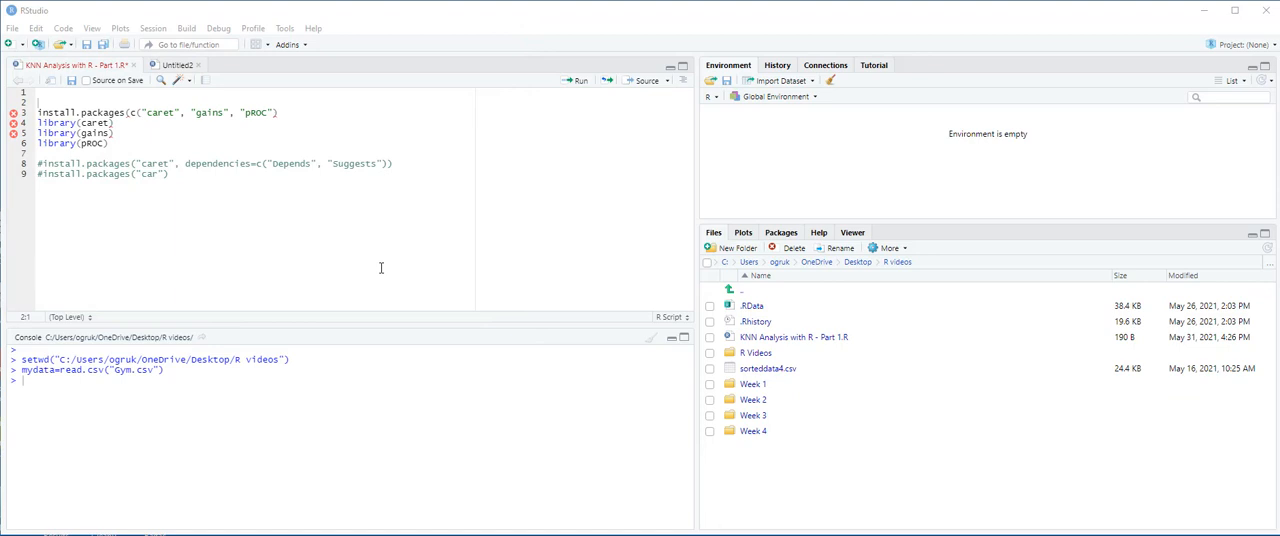
Step: Read Gym.csv into mydata with read.csv and run the line
{"action": "type", "text": "mydata"}
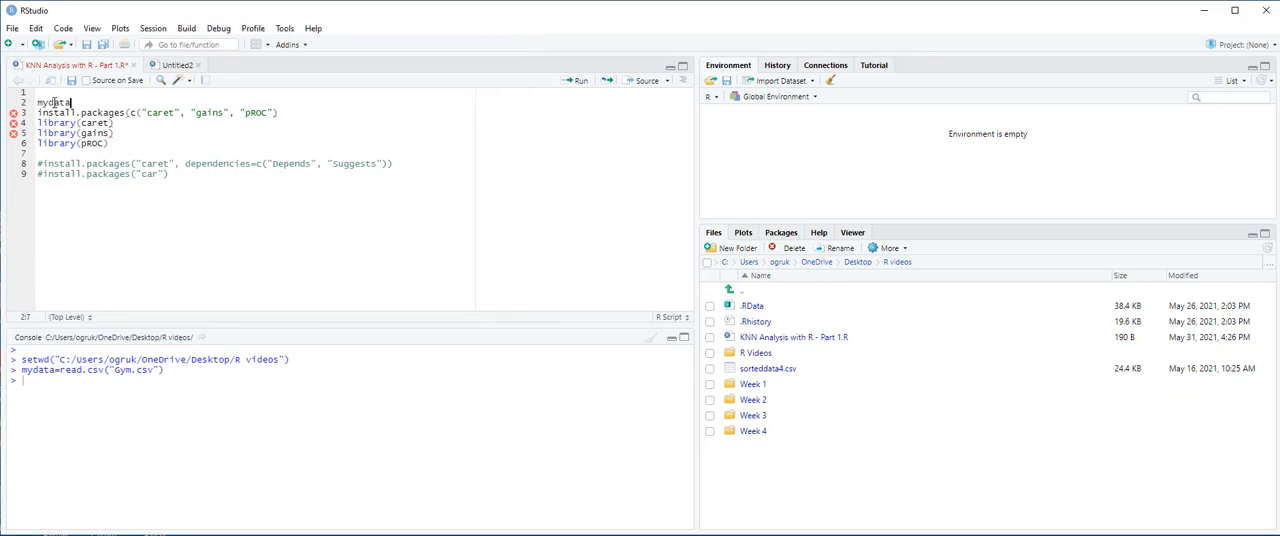
{"action": "type", "text": "=read.csv(\"G"}
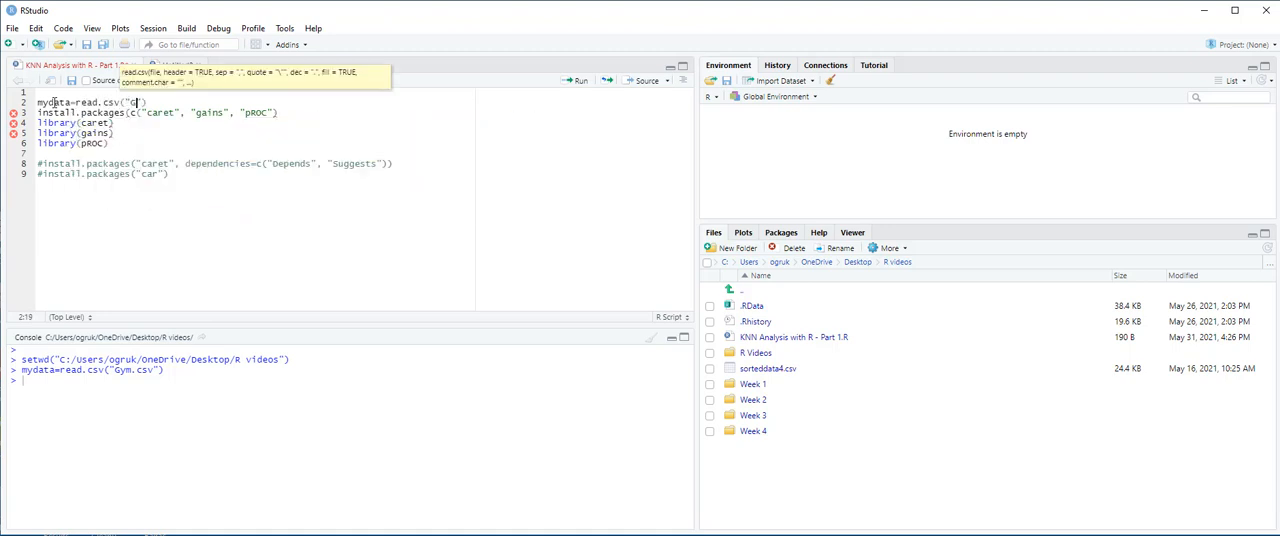
{"action": "type", "text": "ym"}
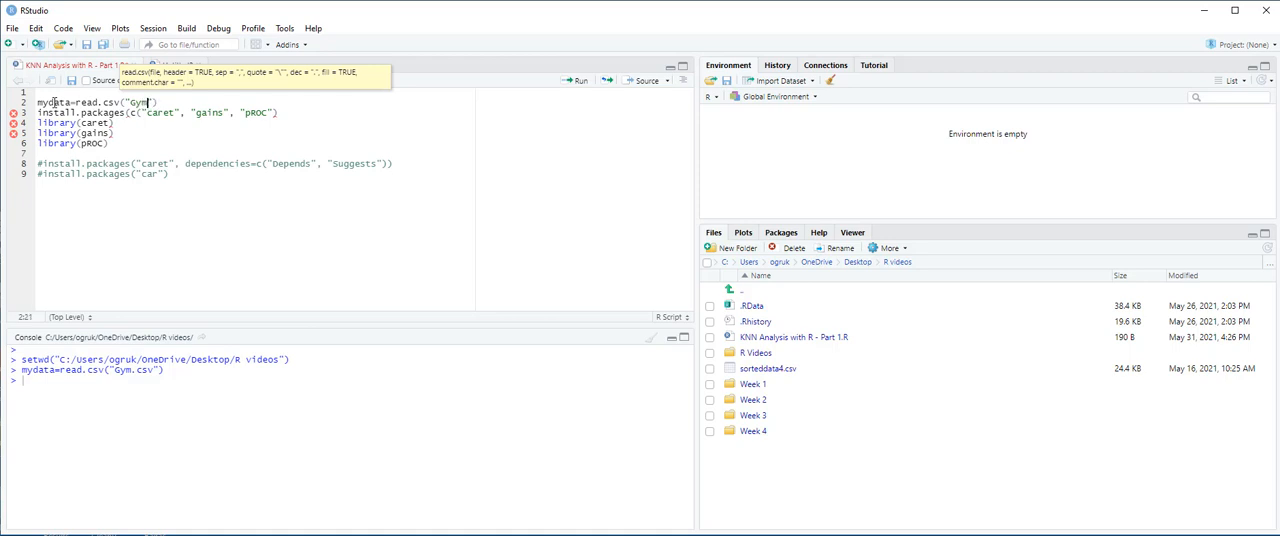
{"action": "type", "text": ".csv"}
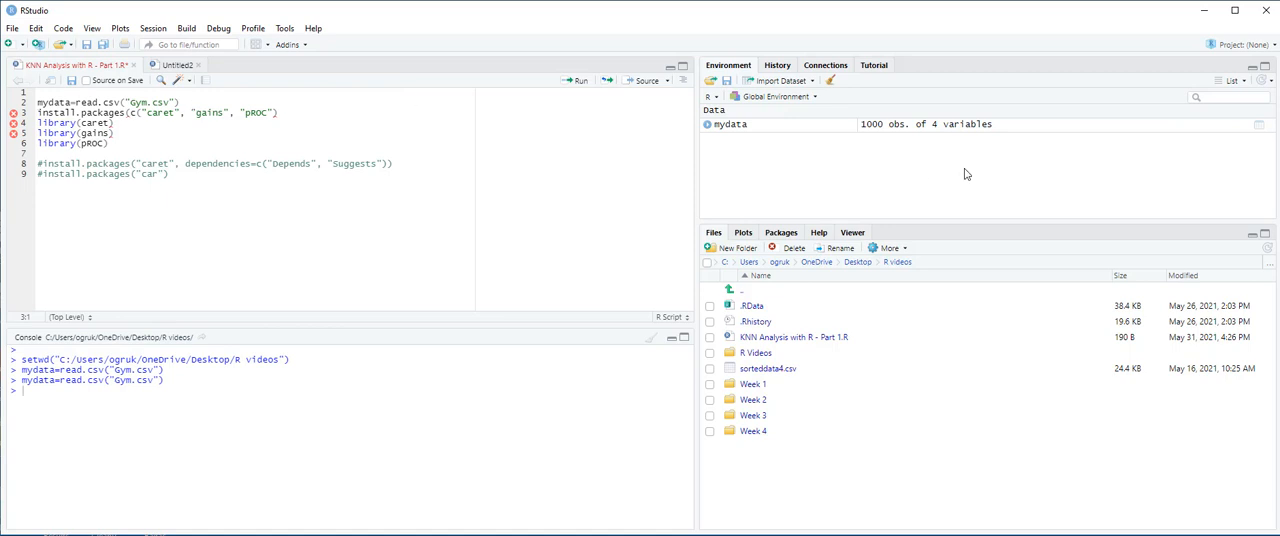
{"action": "mouse_move", "coordinate": [928, 132]}
{"action": "type", "text": ")"}
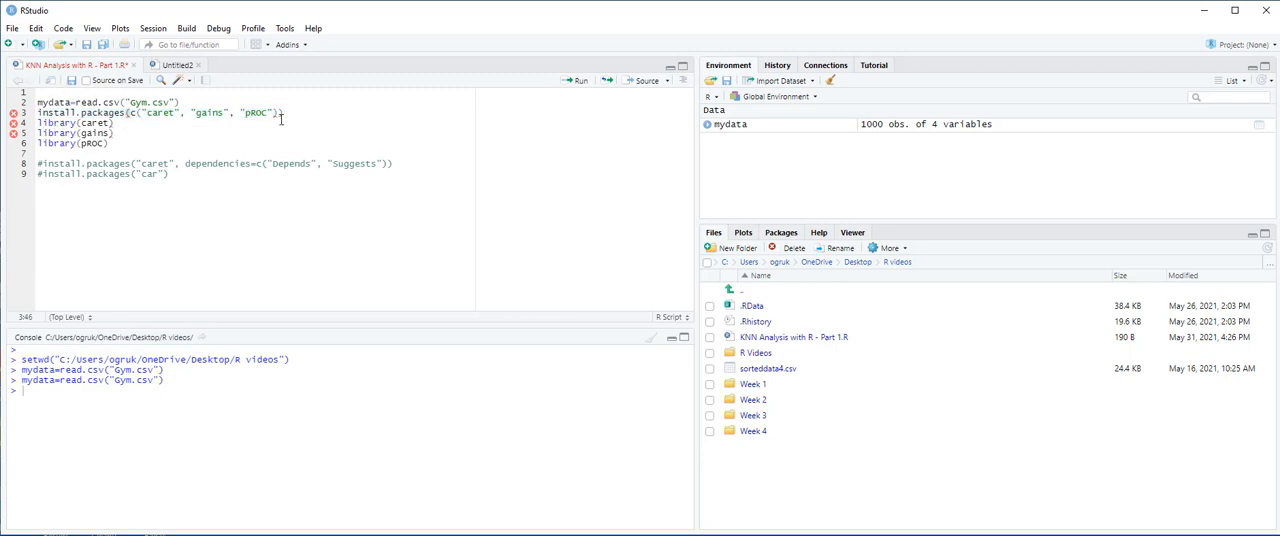
Step: Run the library lines loading caret, gains and pROC, then resume editing the script
{"action": "triple_click", "coordinate": [160, 112]}
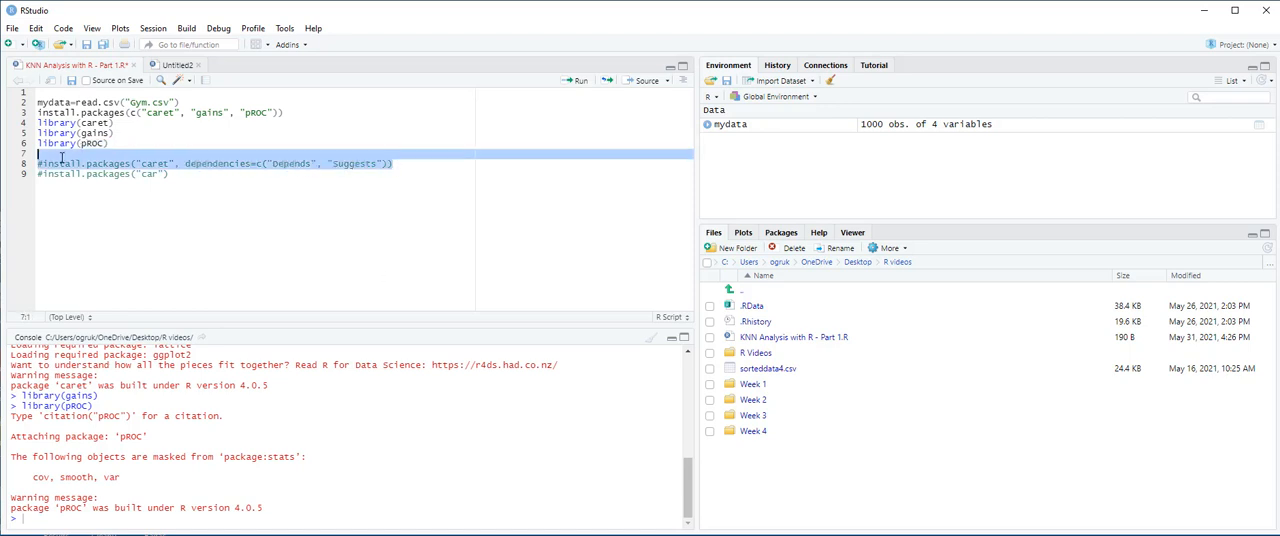
{"action": "left_click", "coordinate": [170, 172]}
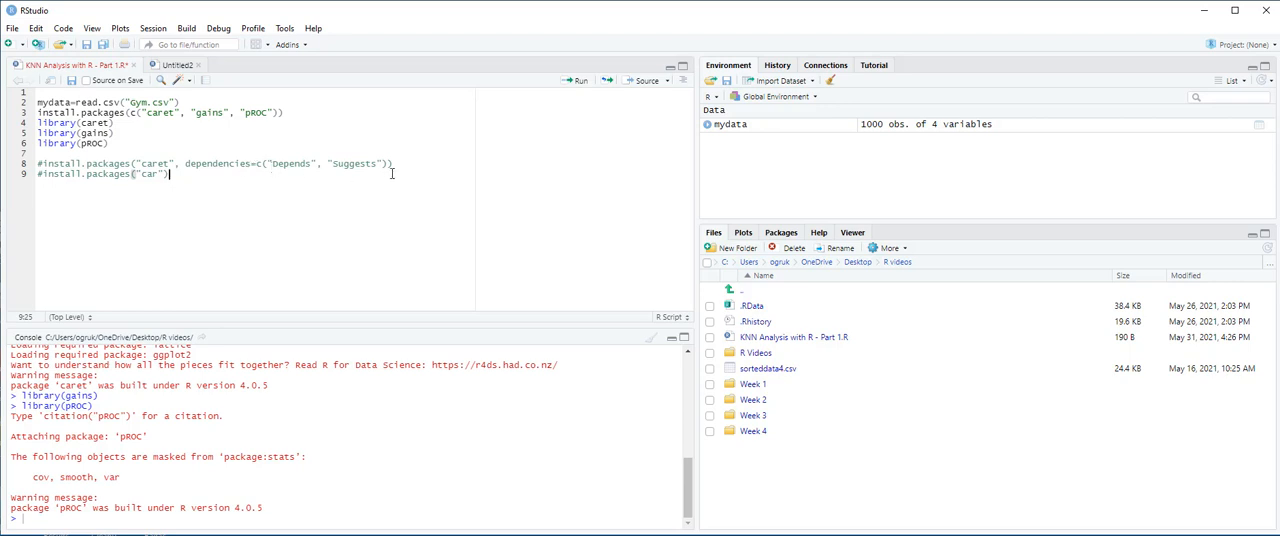
{"action": "mouse_move", "coordinate": [376, 174]}
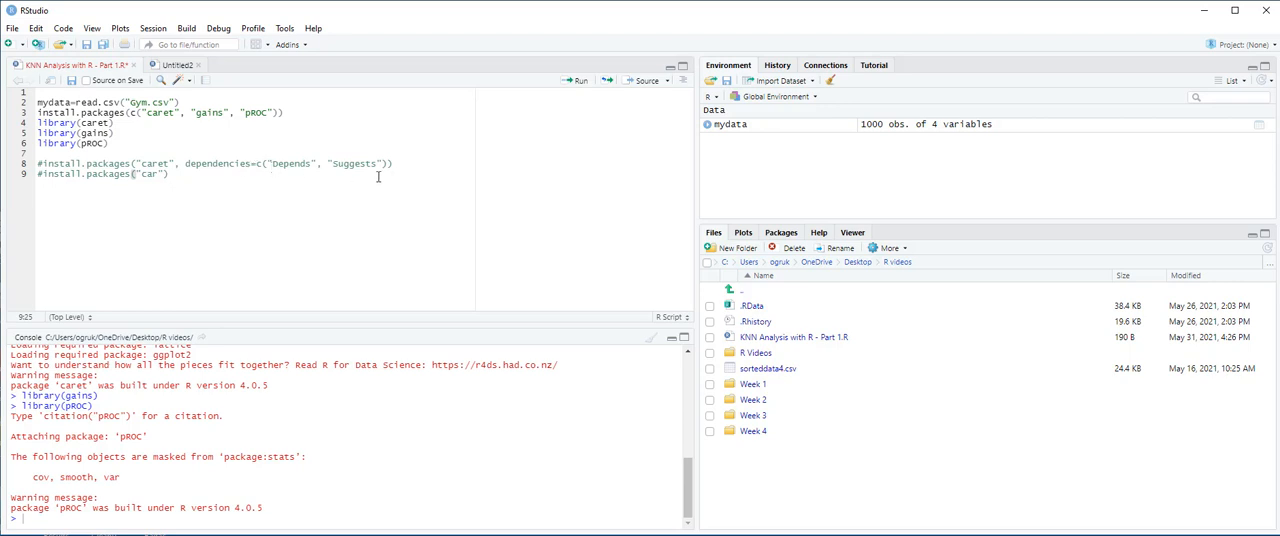
{"action": "mouse_move", "coordinate": [224, 178]}
{"action": "type", "text": "mydata1="}
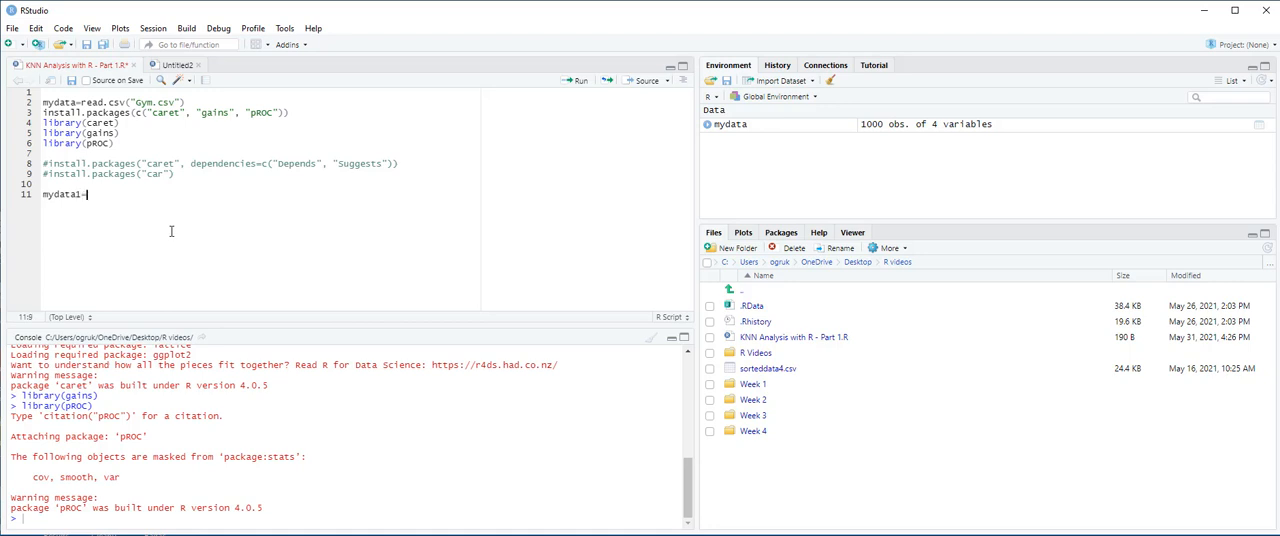
Step: Standardize columns 2 to 4 of mydata into mydata1 with scale()
{"action": "type", "text": "sca"}
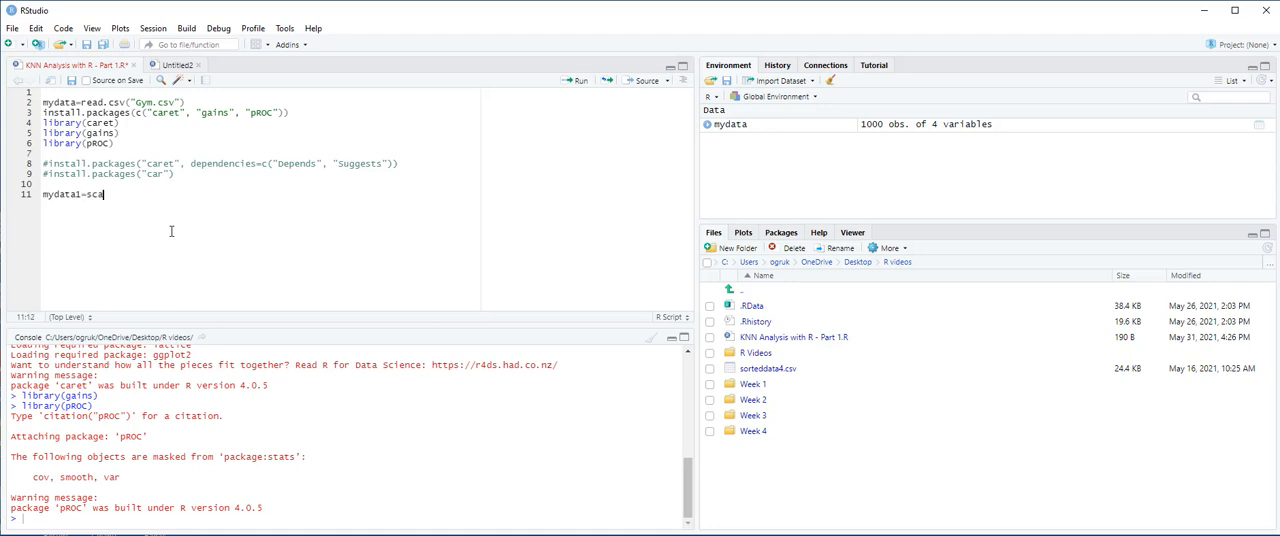
{"action": "type", "text": "le(mydata["}
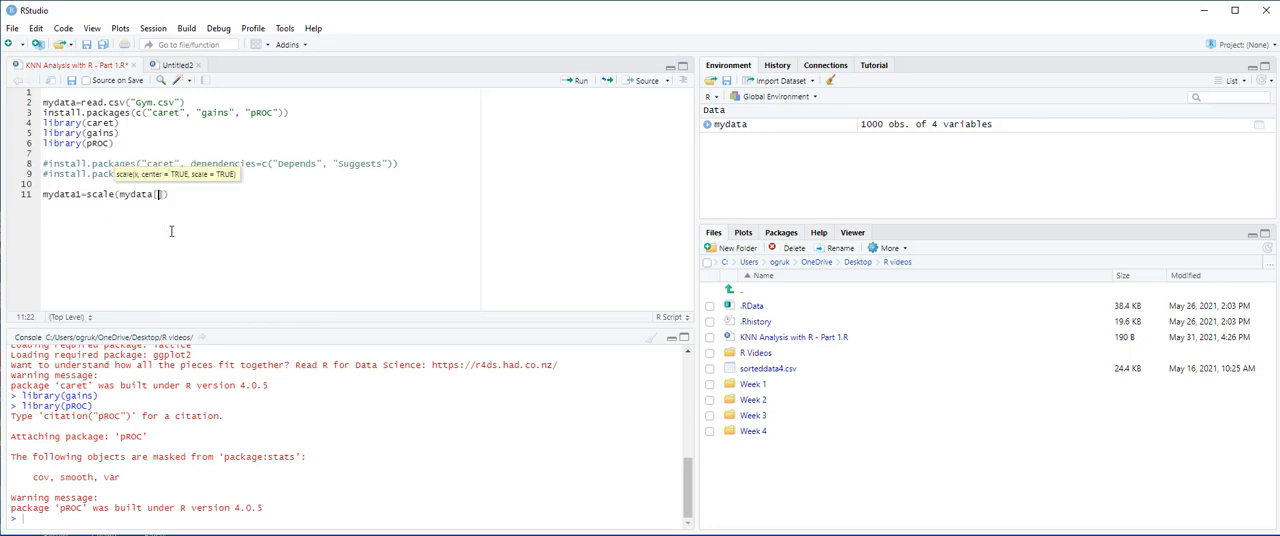
{"action": "type", "text": "2:"}
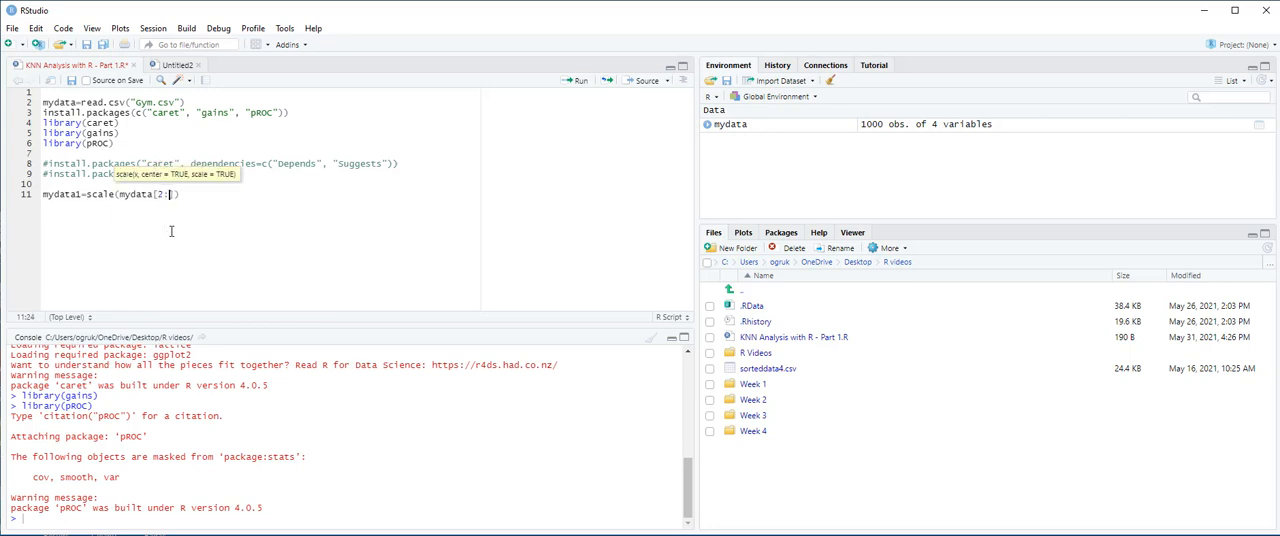
{"action": "type", "text": "4"}
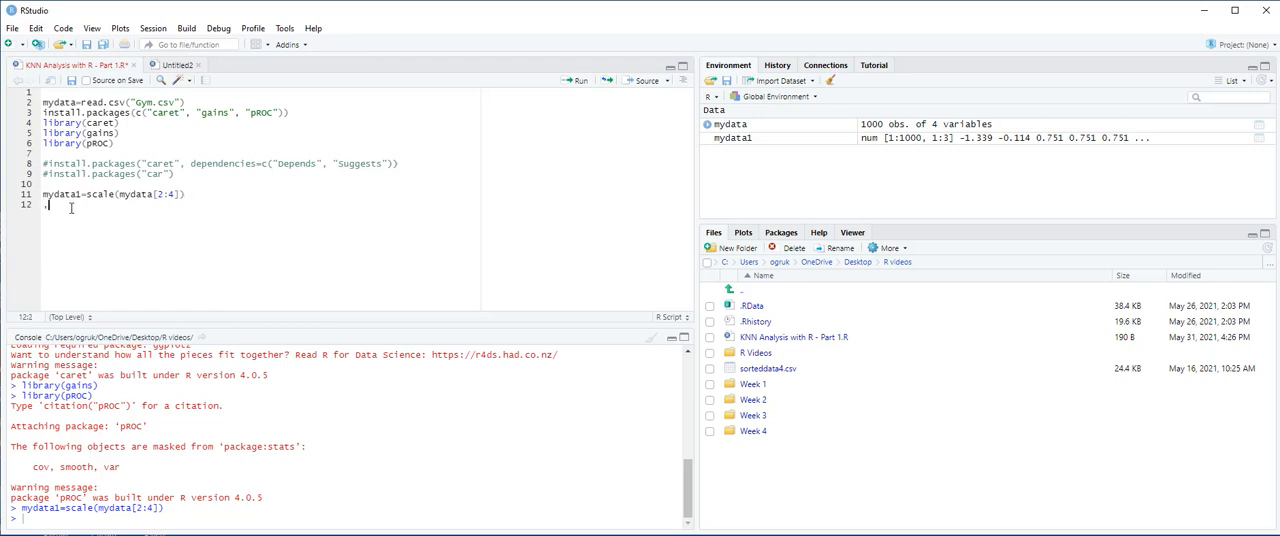
Step: Combine mydata1 with mydata$Enroll into a data frame and run it
{"action": "type", "text": "mydata1="}
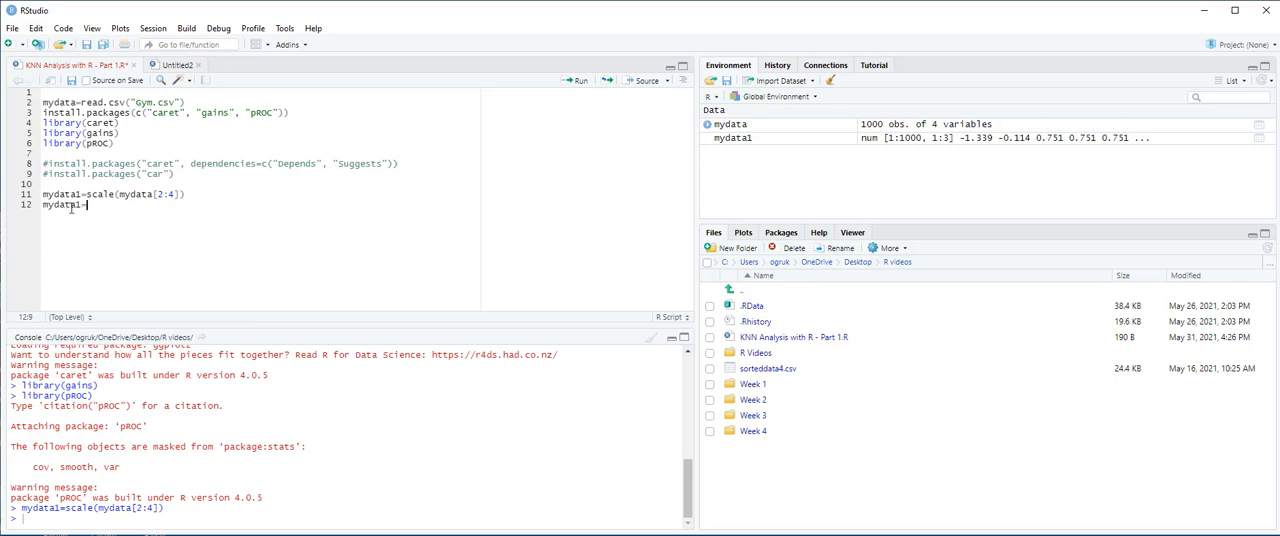
{"action": "type", "text": "data.fram"}
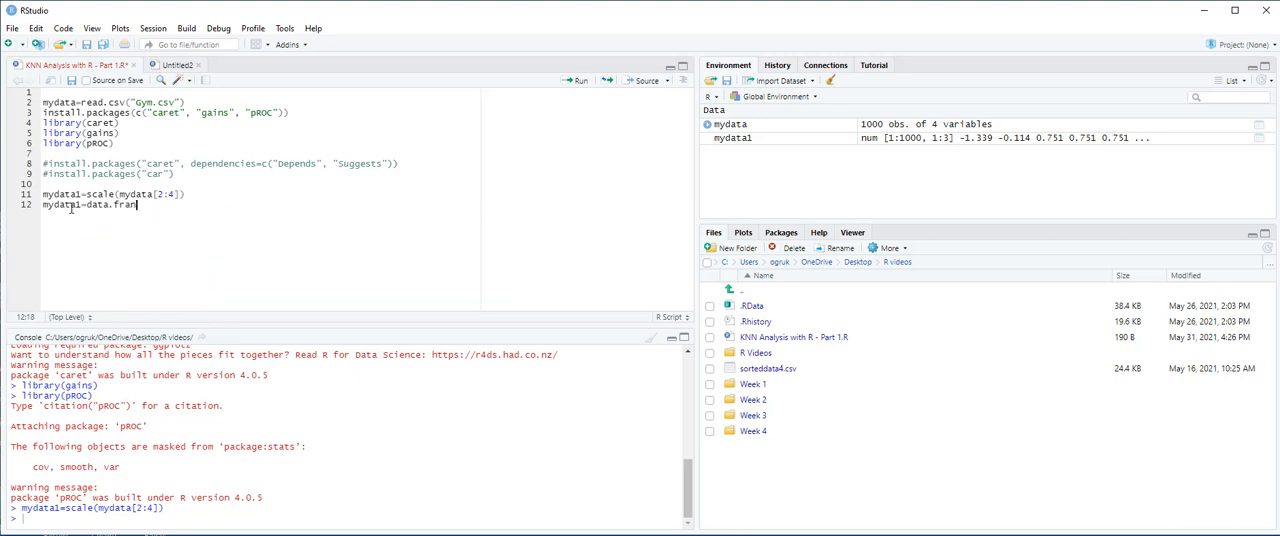
{"action": "type", "text": "("}
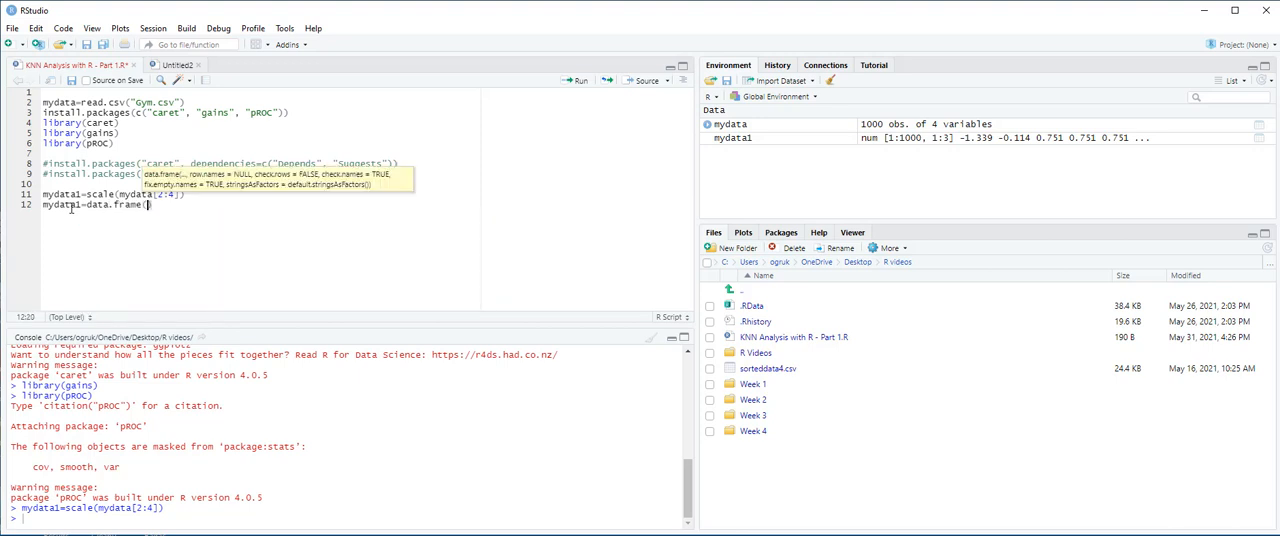
{"action": "type", "text": "mydata1, mydata$"}
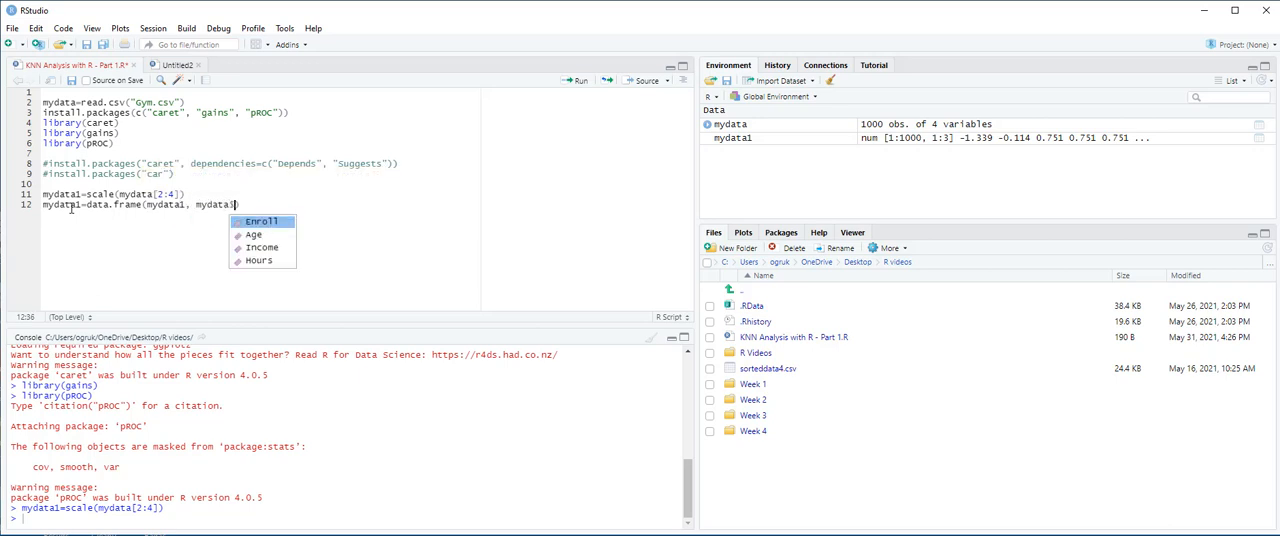
{"action": "type", "text": "Enroll"}
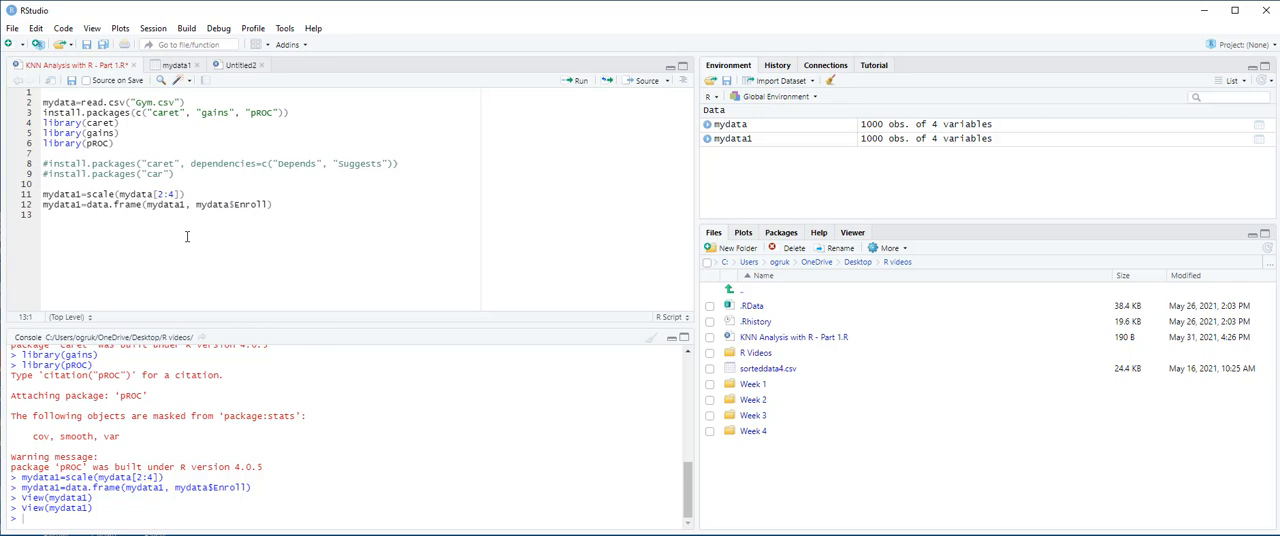
Step: Rename column 4 of mydata1 to Enroll with colnames and check the table
{"action": "type", "text": "colnames(mydata1"}
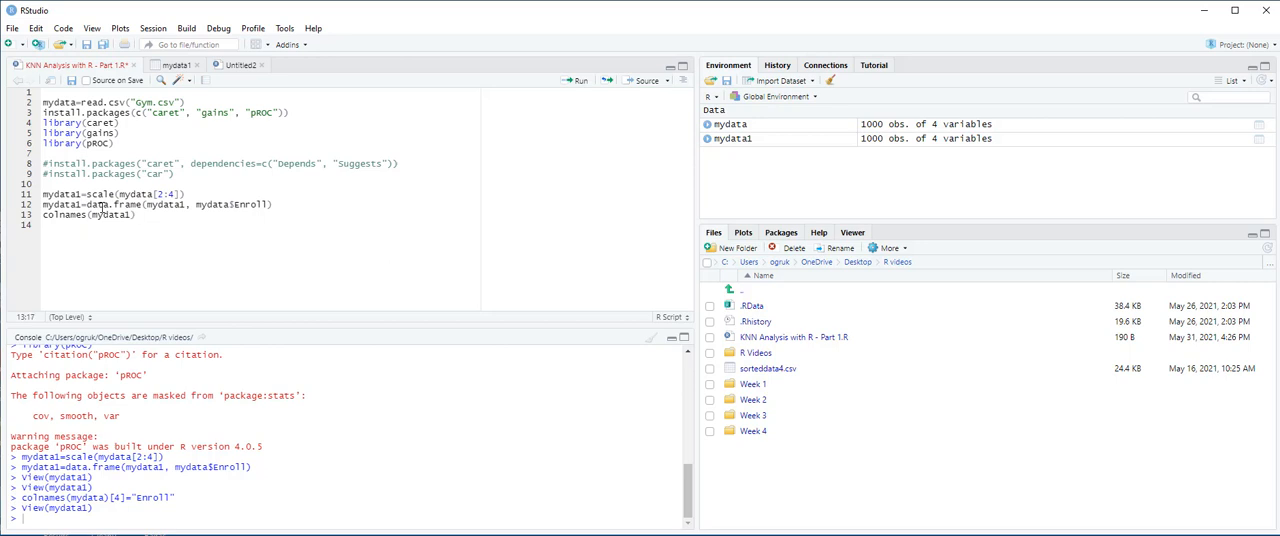
{"action": "type", "text": "["}
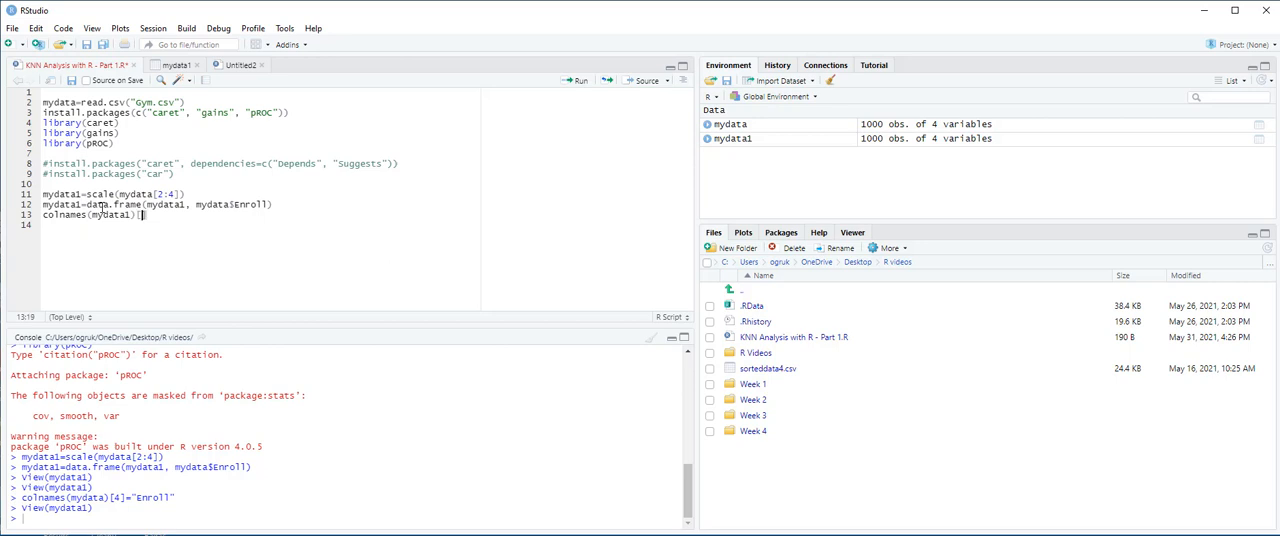
{"action": "type", "text": "4]"}
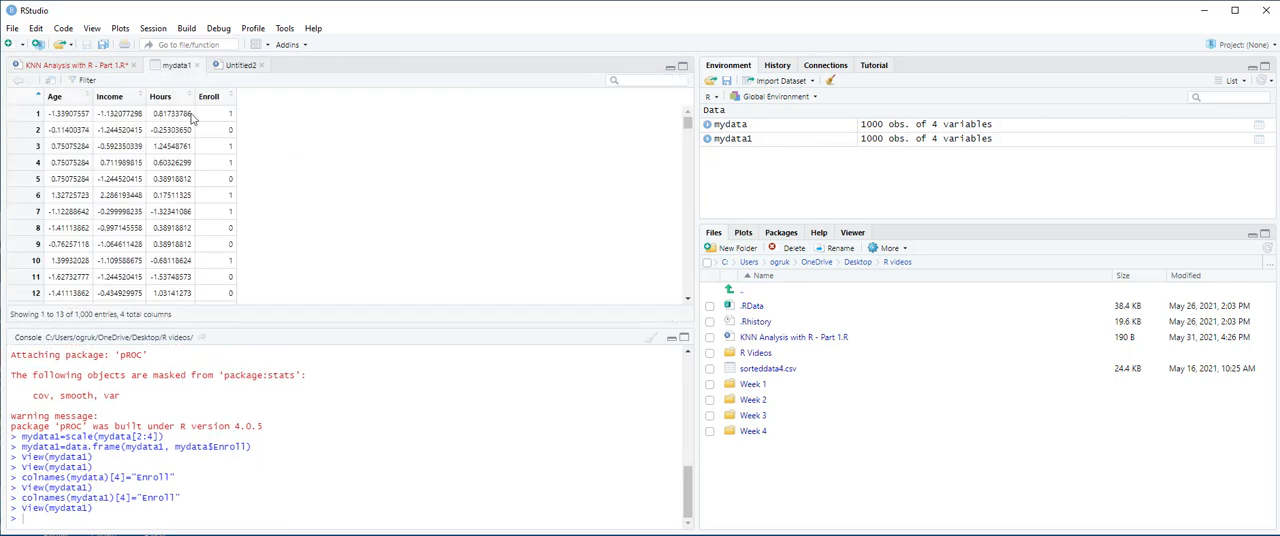
{"action": "mouse_move", "coordinate": [110, 88]}
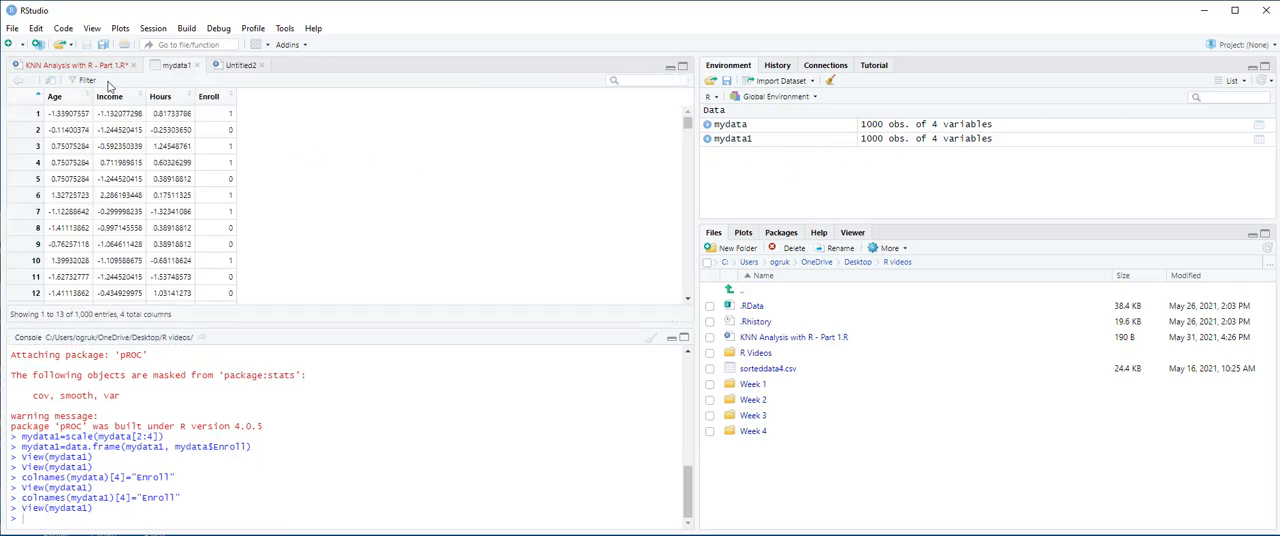
{"action": "left_click", "coordinate": [76, 64]}
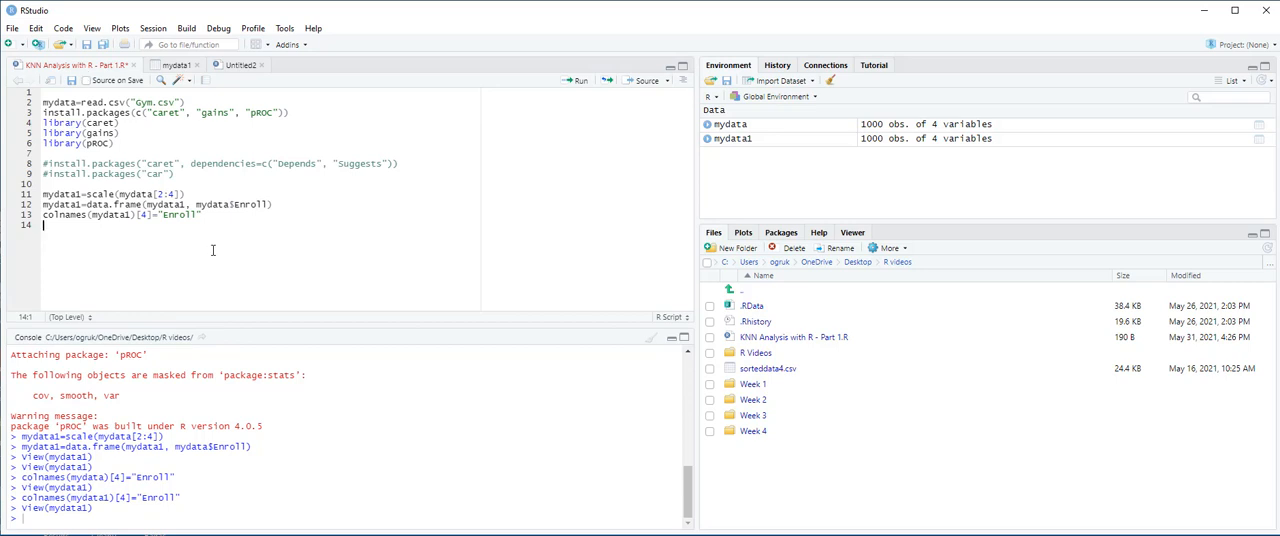
Step: Convert mydata1$Enroll to a factor with as.factor and run the line
{"action": "type", "text": "m"}
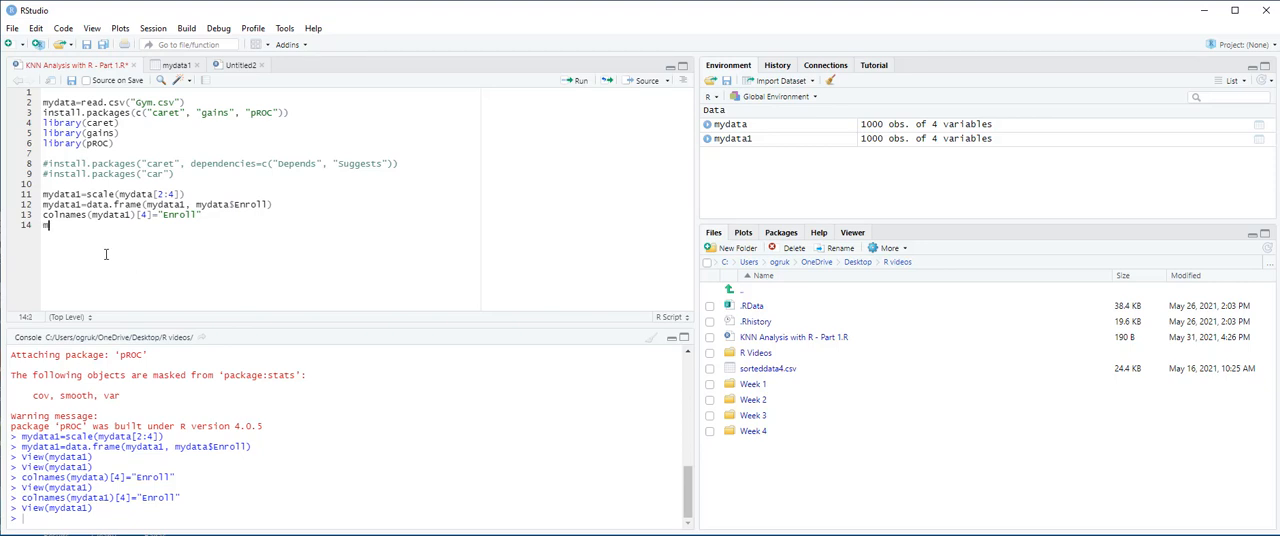
{"action": "type", "text": "mydata1$"}
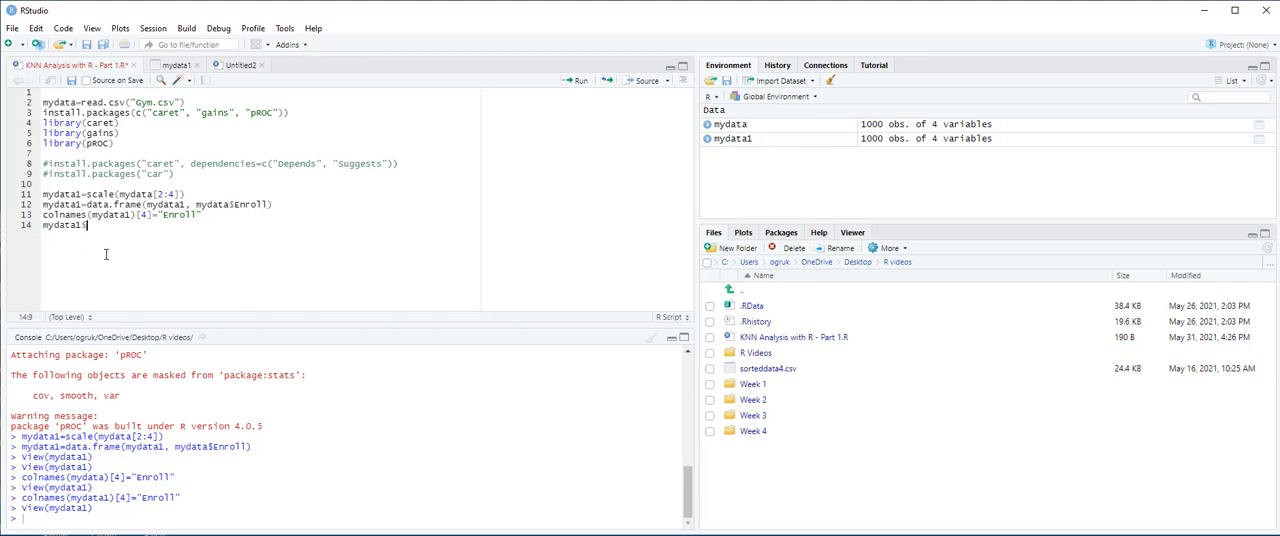
{"action": "type", "text": "Enroll"}
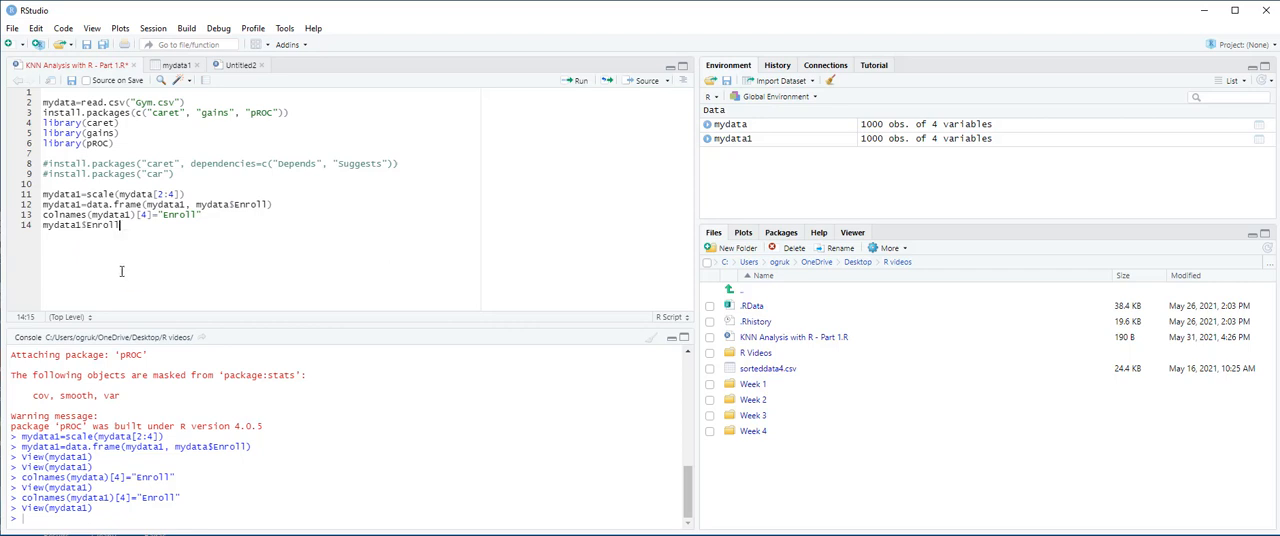
{"action": "type", "text": "=as.fa"}
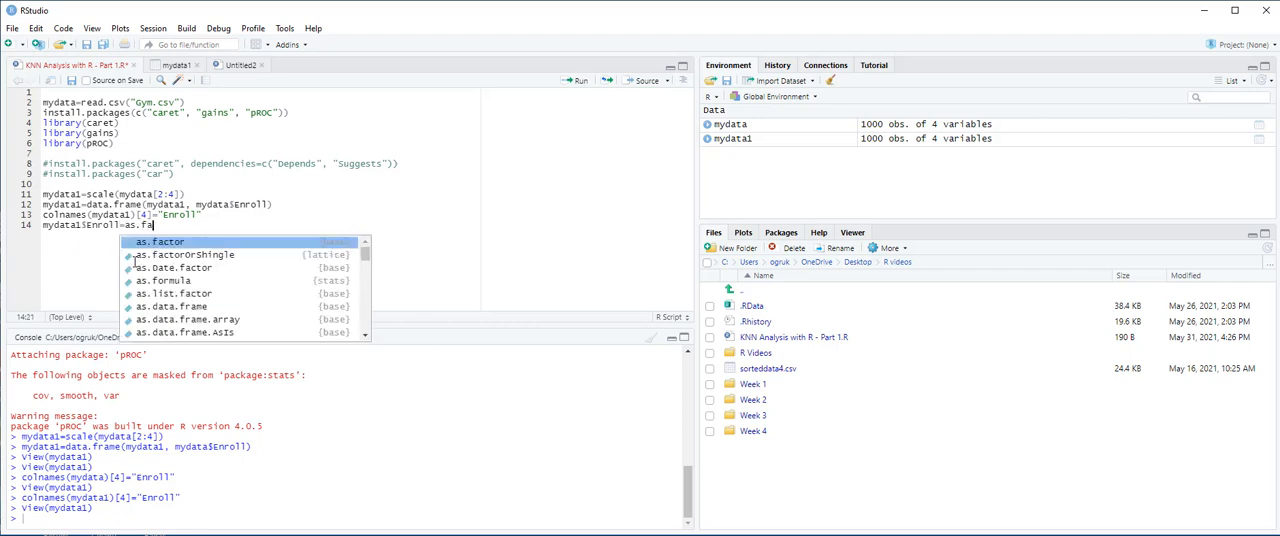
{"action": "type", "text": "ctor(my"}
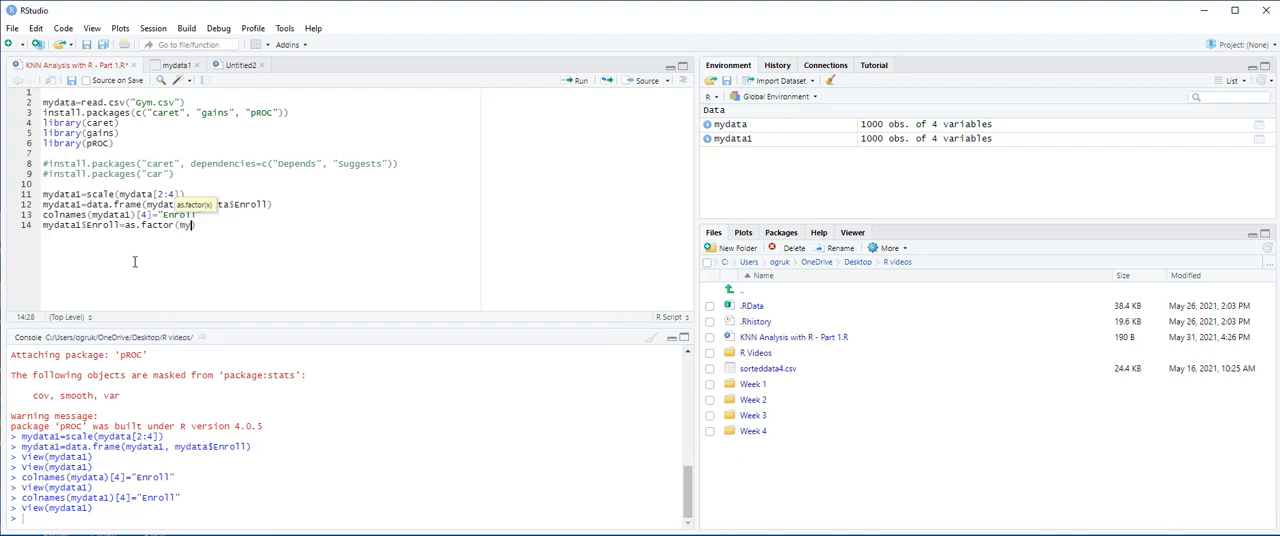
{"action": "type", "text": "$Enroll)"}
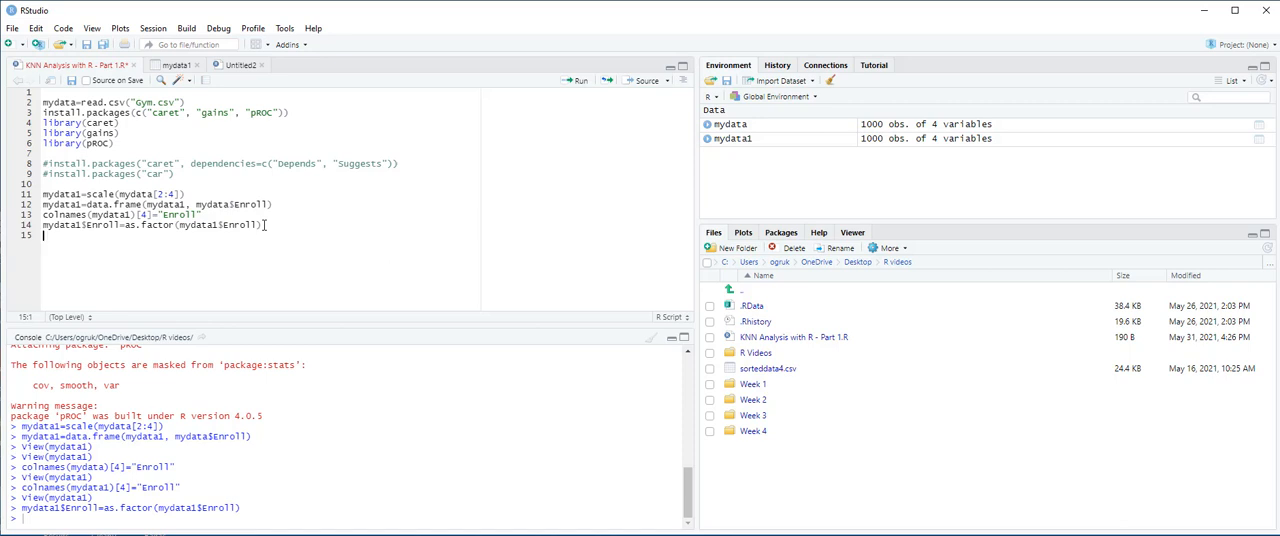
Step: Set the random seed to 1 and run it
{"action": "key", "text": "enter"}
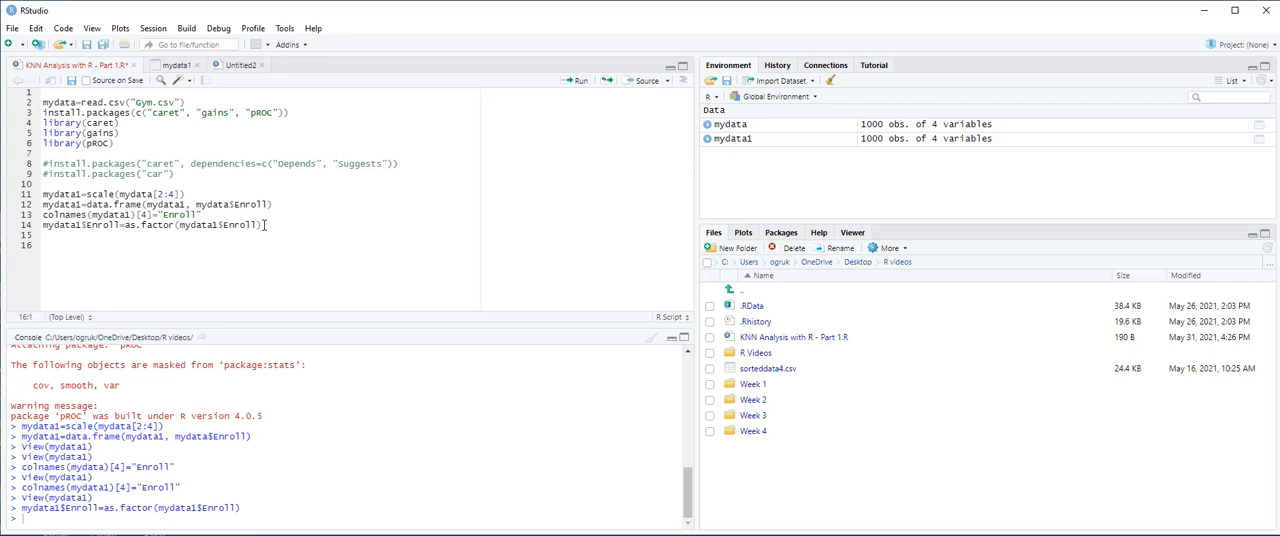
{"action": "type", "text": "set"}
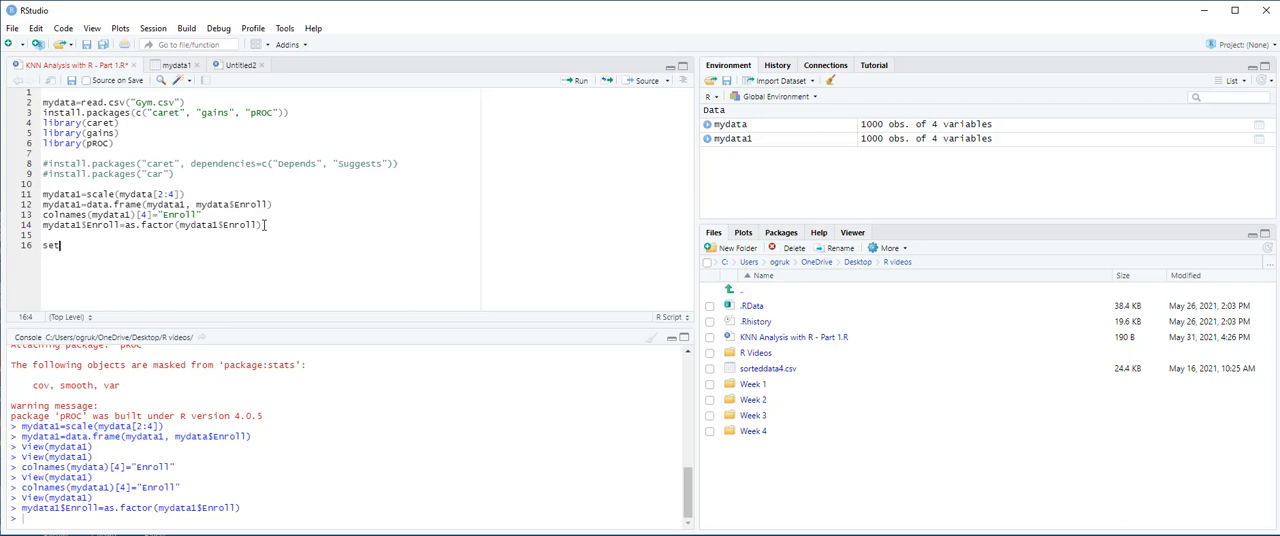
{"action": "type", "text": ".seed"}
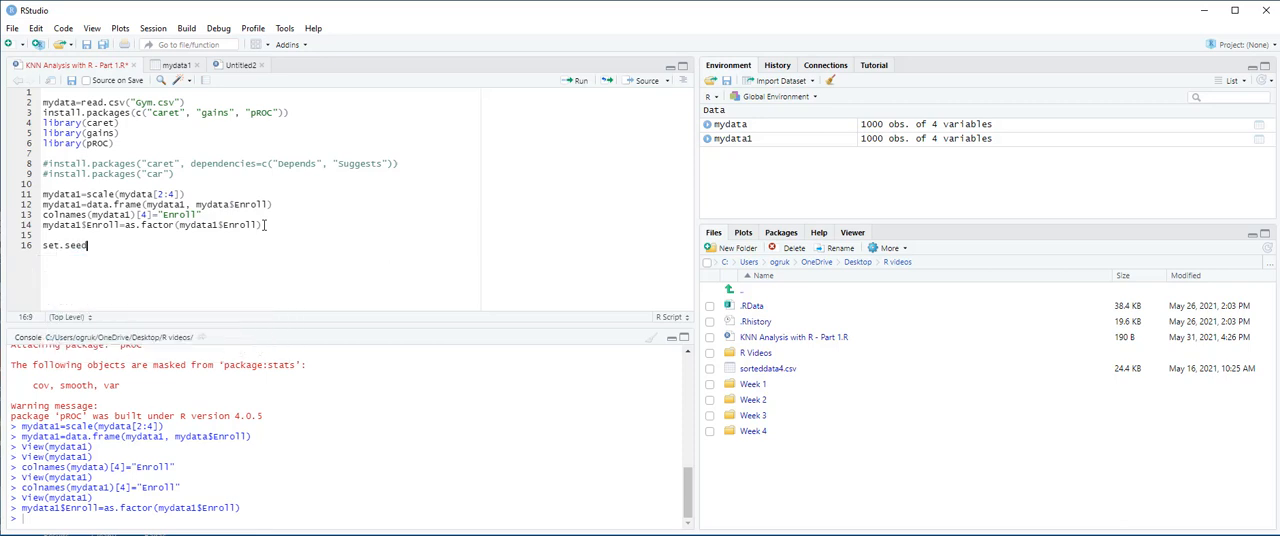
{"action": "type", "text": "(1)"}
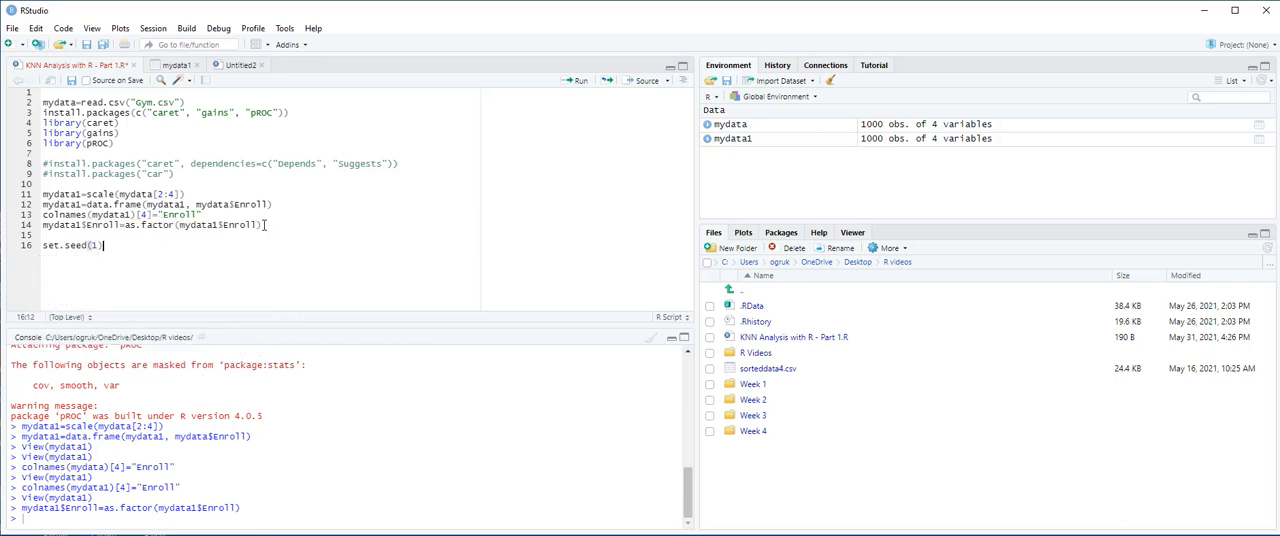
{"action": "key", "text": "Return"}
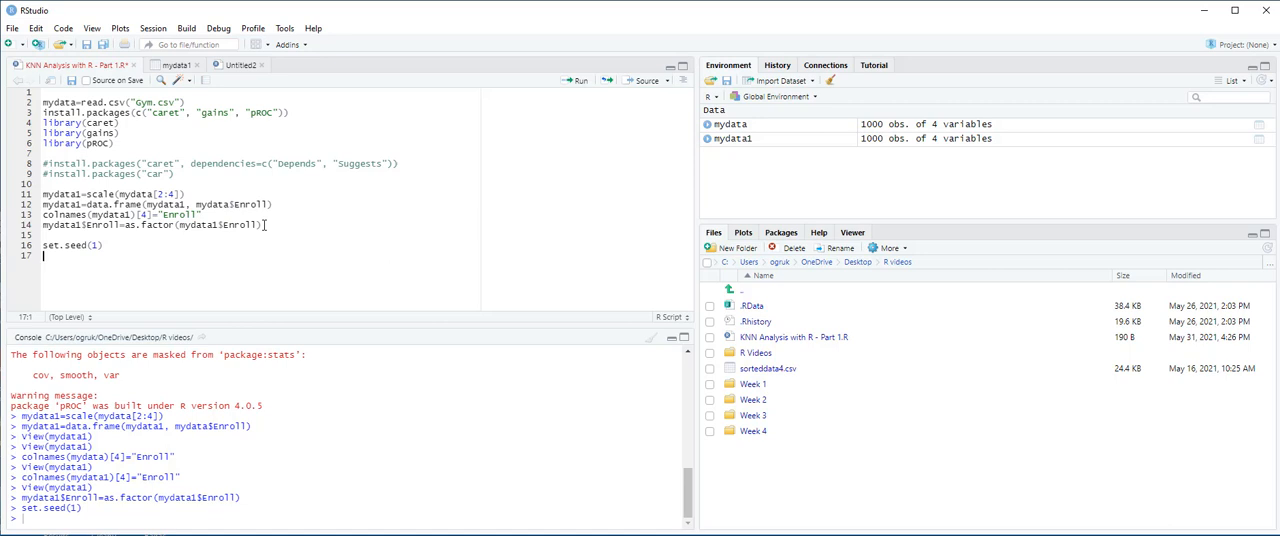
Step: Create myindex with createDataPartition on mydata1$Enroll, p=0.6, list=FALSE
{"action": "type", "text": "myindex=crea"}
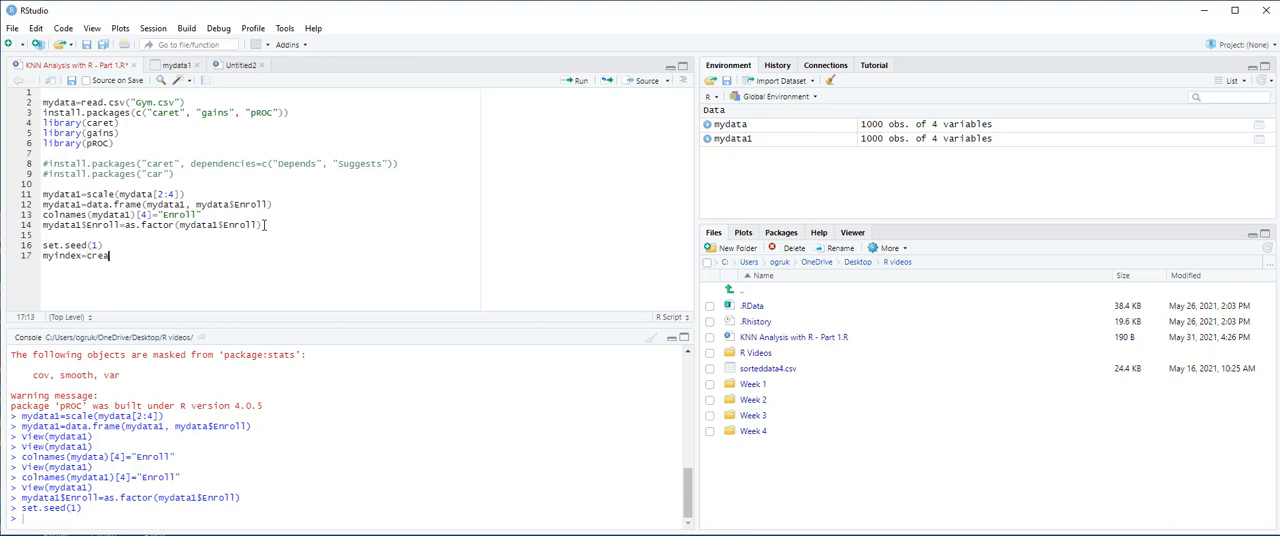
{"action": "type", "text": "Data"}
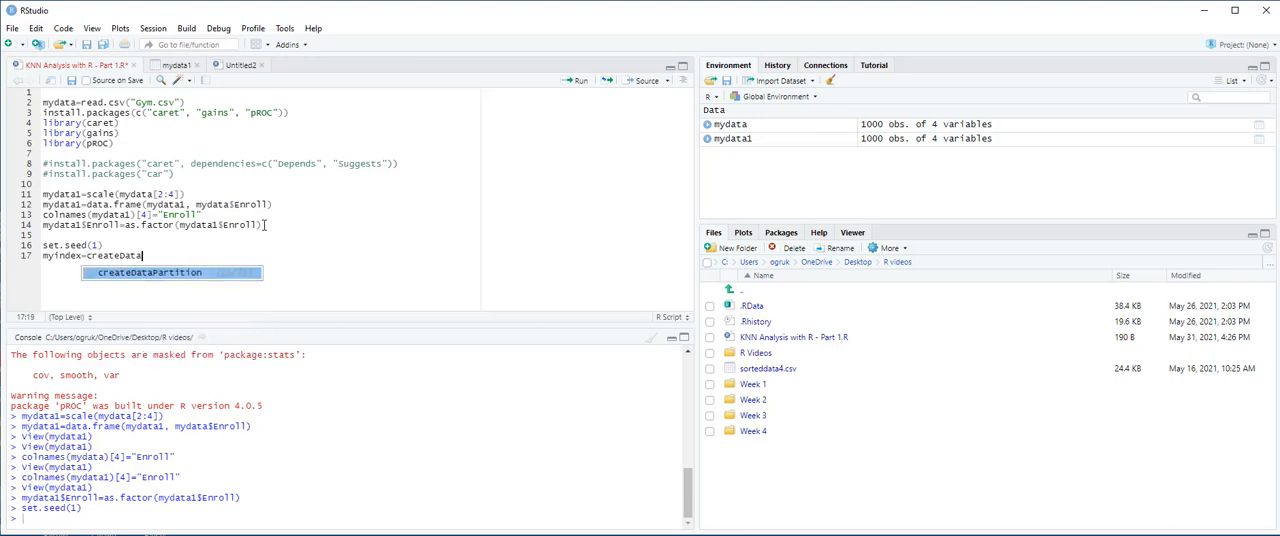
{"action": "mouse_move", "coordinate": [148, 272]}
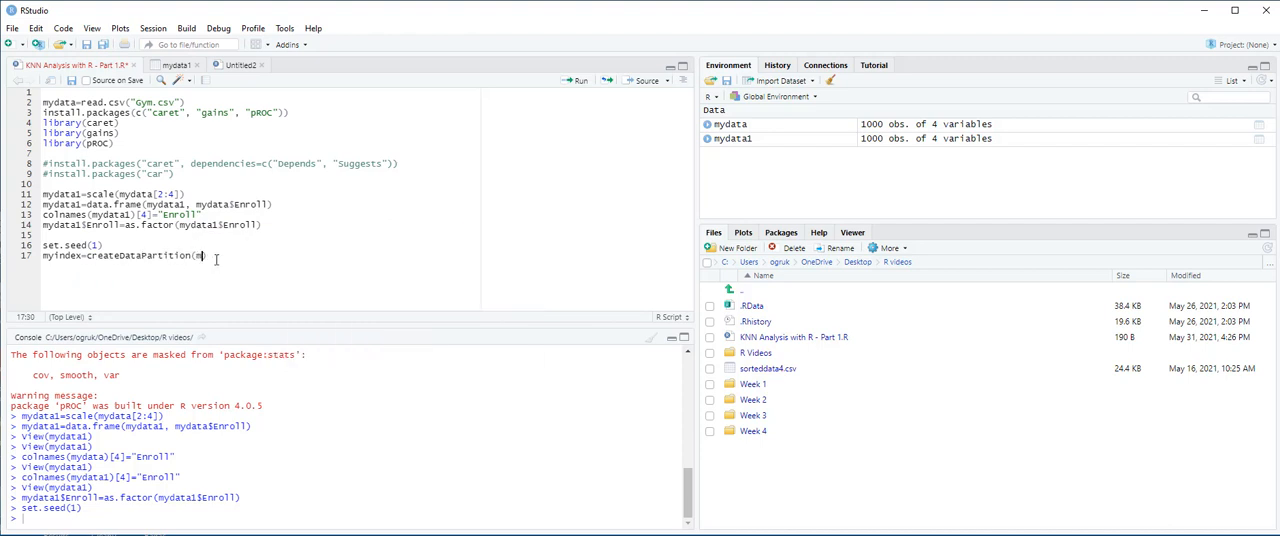
{"action": "type", "text": "mydata"}
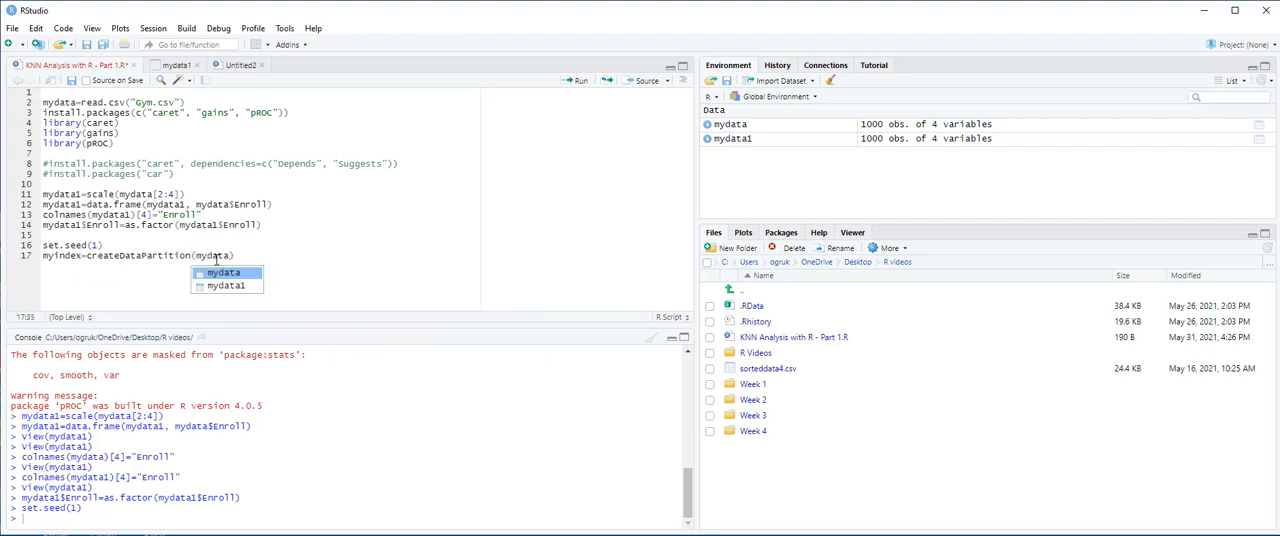
{"action": "type", "text": "$Enroll"}
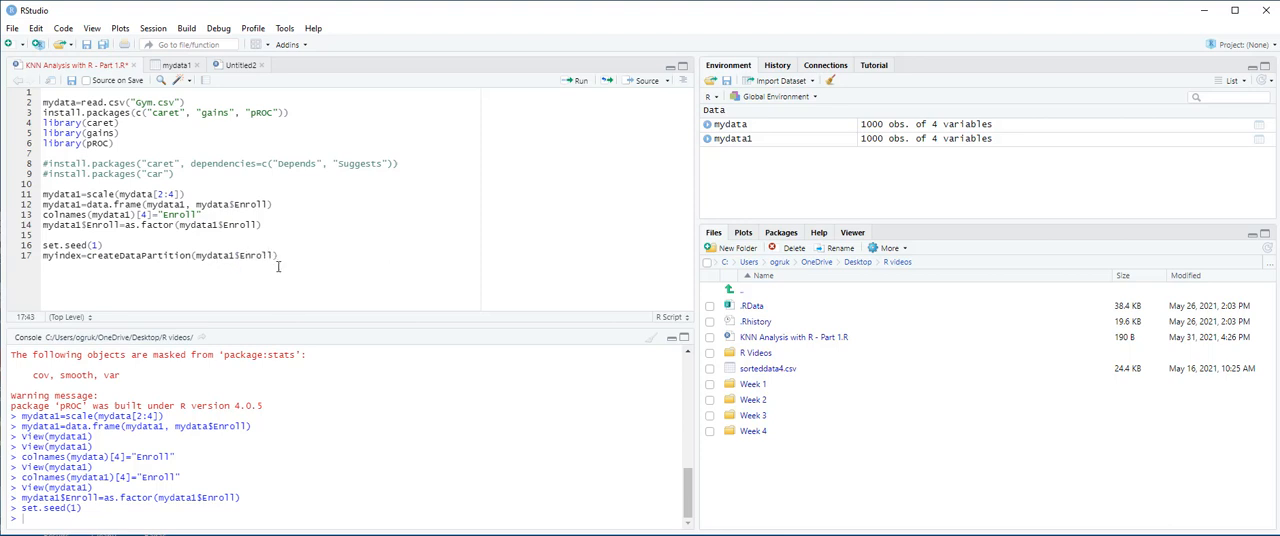
{"action": "type", "text": ", p=0"}
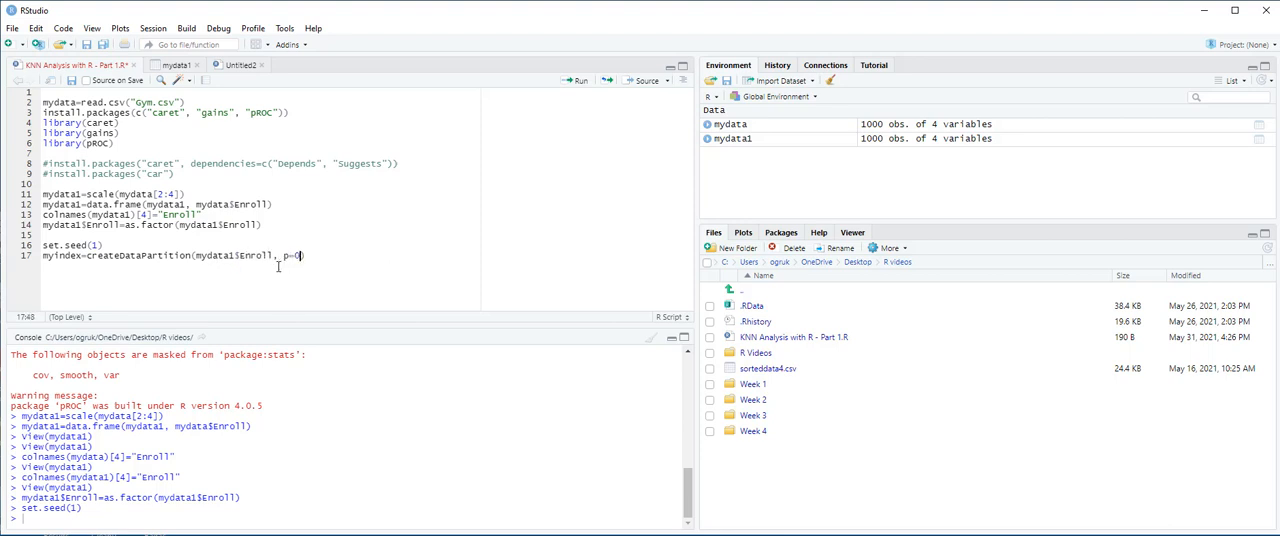
{"action": "type", "text": ".6"}
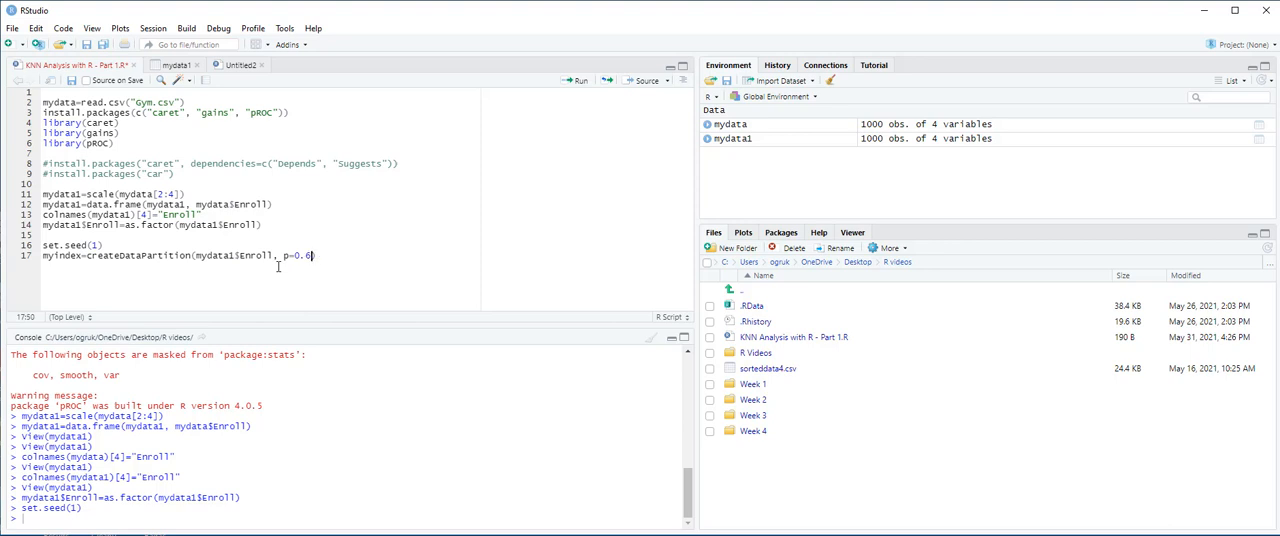
{"action": "type", "text": ", list=FALSE"}
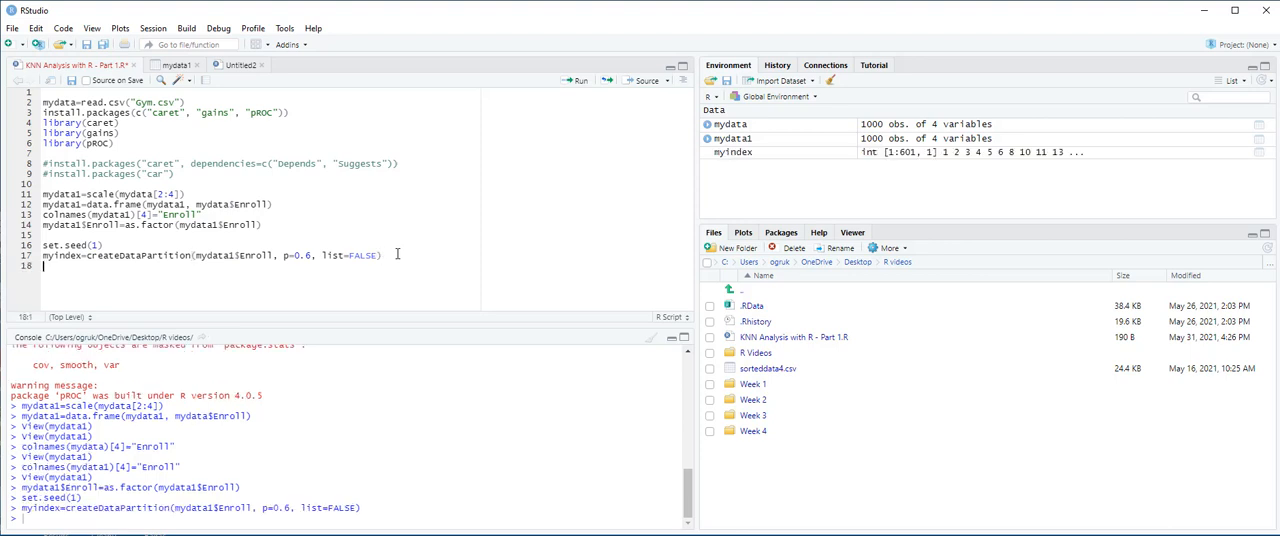
Step: Define trainSet as mydata1[myindex,] and validationSet as mydata1[-myindex,] and run both
{"action": "type", "text": "trainSet="}
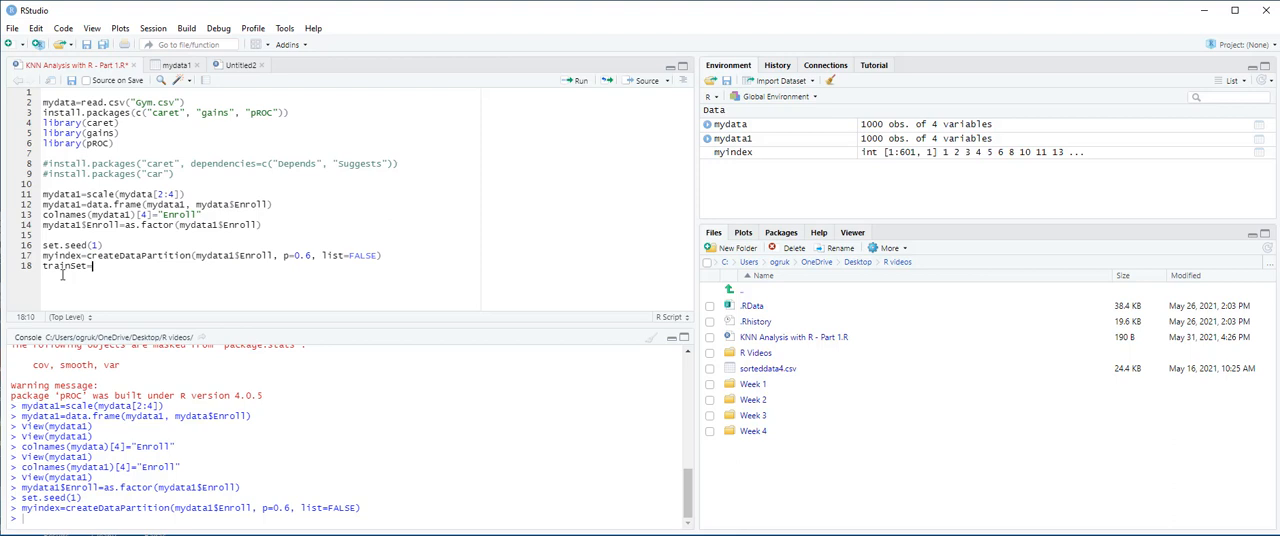
{"action": "type", "text": "mydata1[my"}
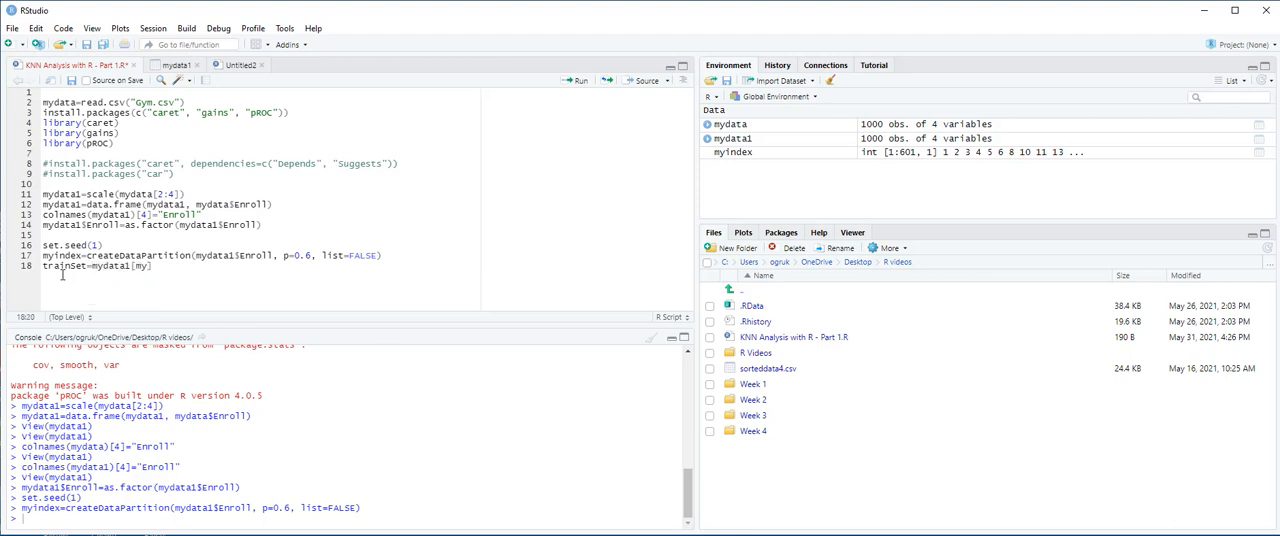
{"action": "type", "text": "myindex,"}
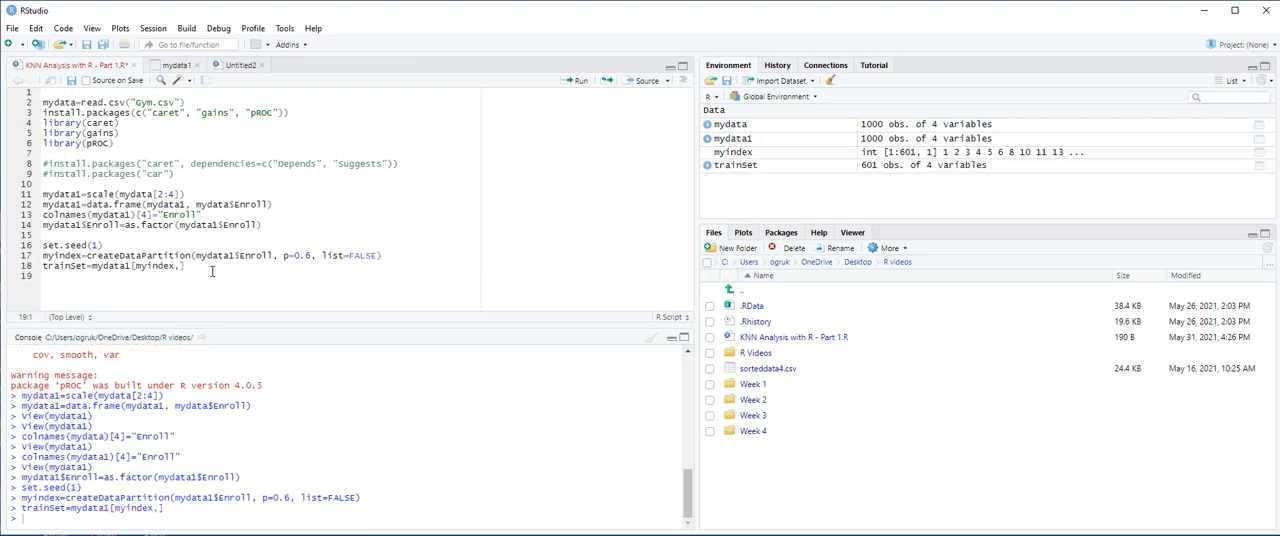
{"action": "type", "text": "validationSe"}
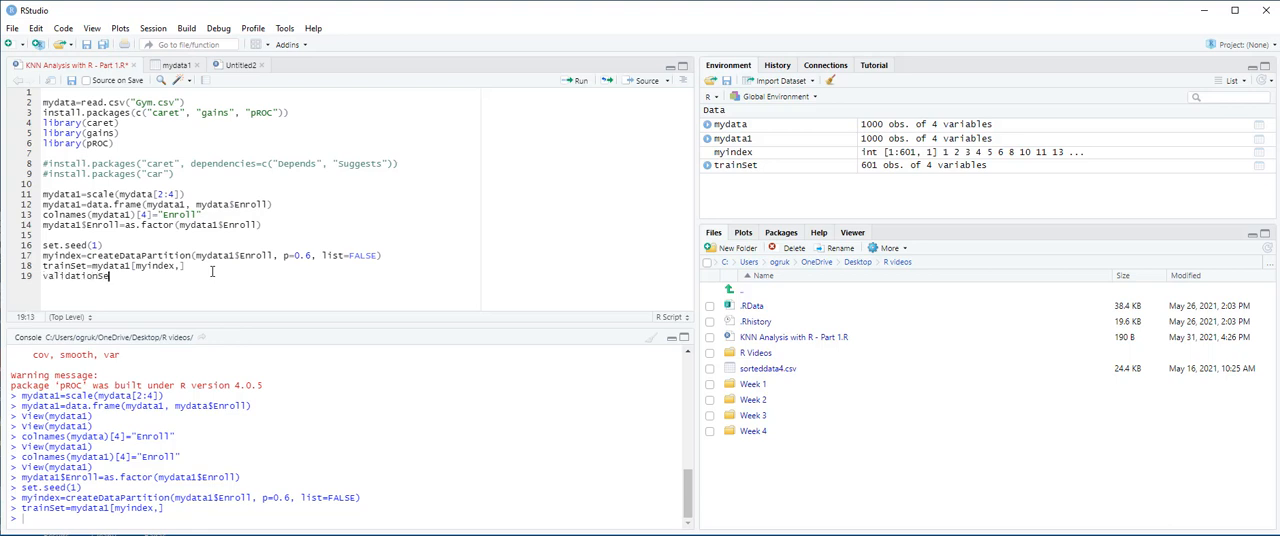
{"action": "key", "text": "Backspace"}
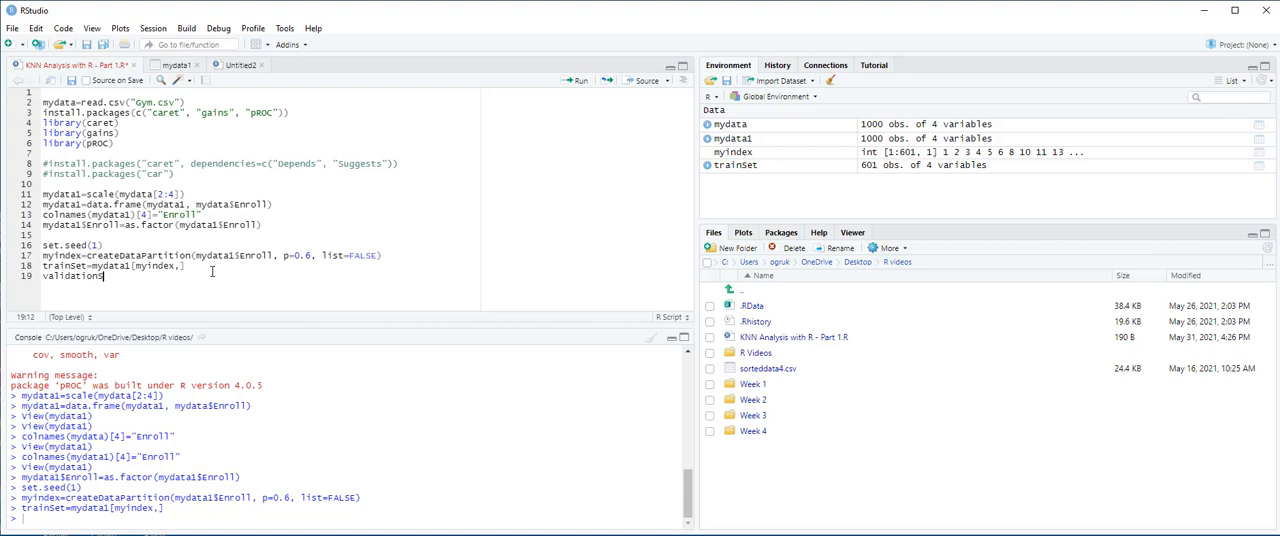
{"action": "type", "text": "Set"}
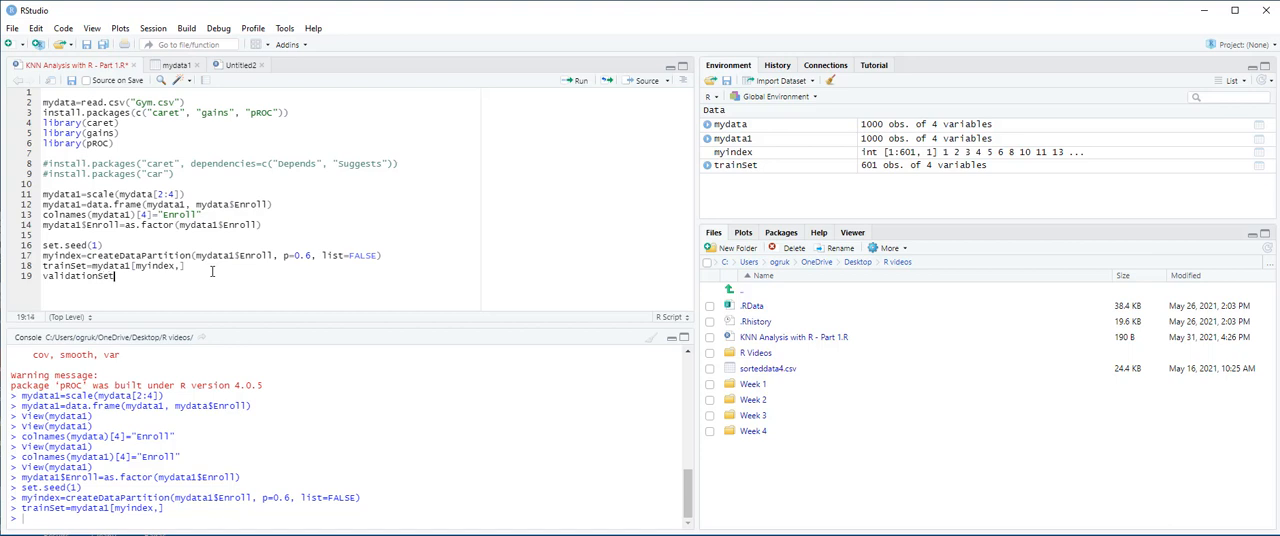
{"action": "type", "text": "=mydata1$"}
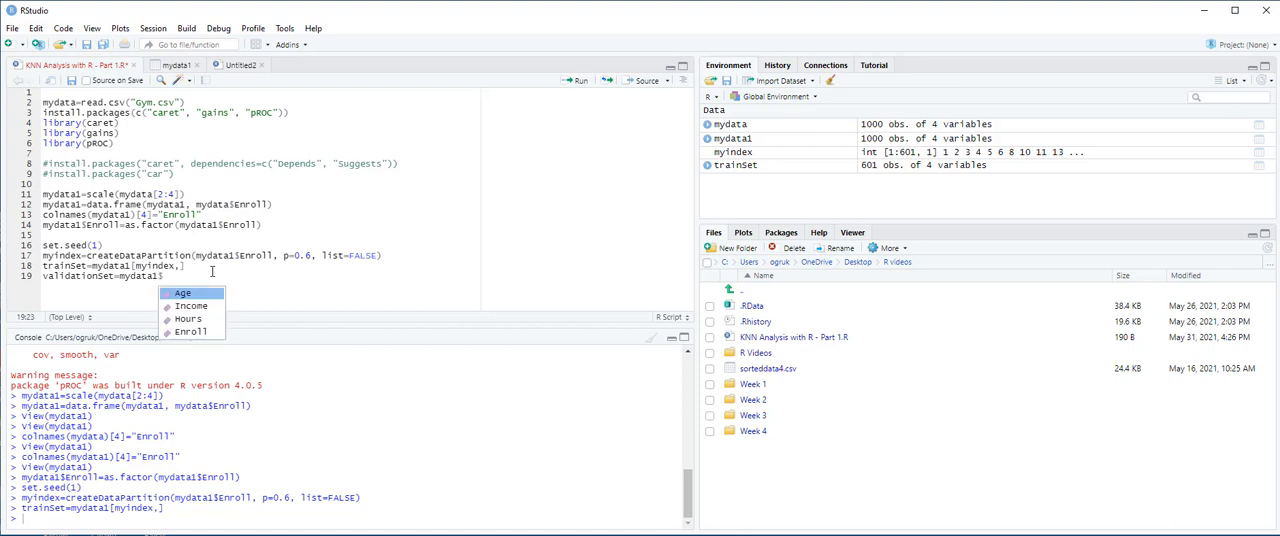
{"action": "type", "text": "-myindex,]"}
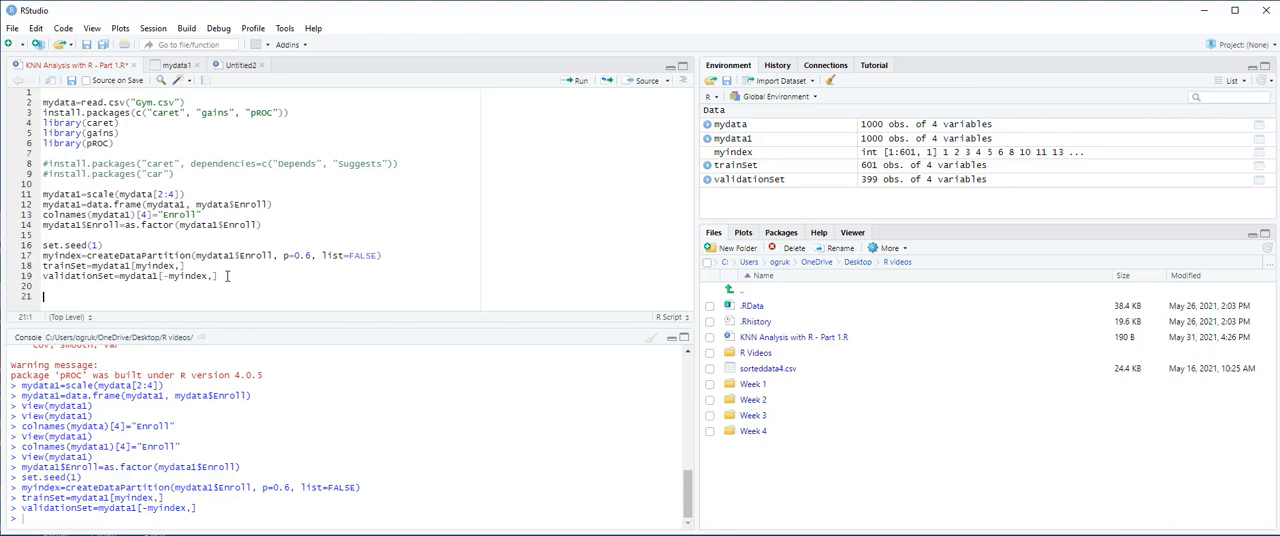
Step: Define mycontrol as trainControl with method "cv" and number 10
{"action": "type", "text": "mycontr"}
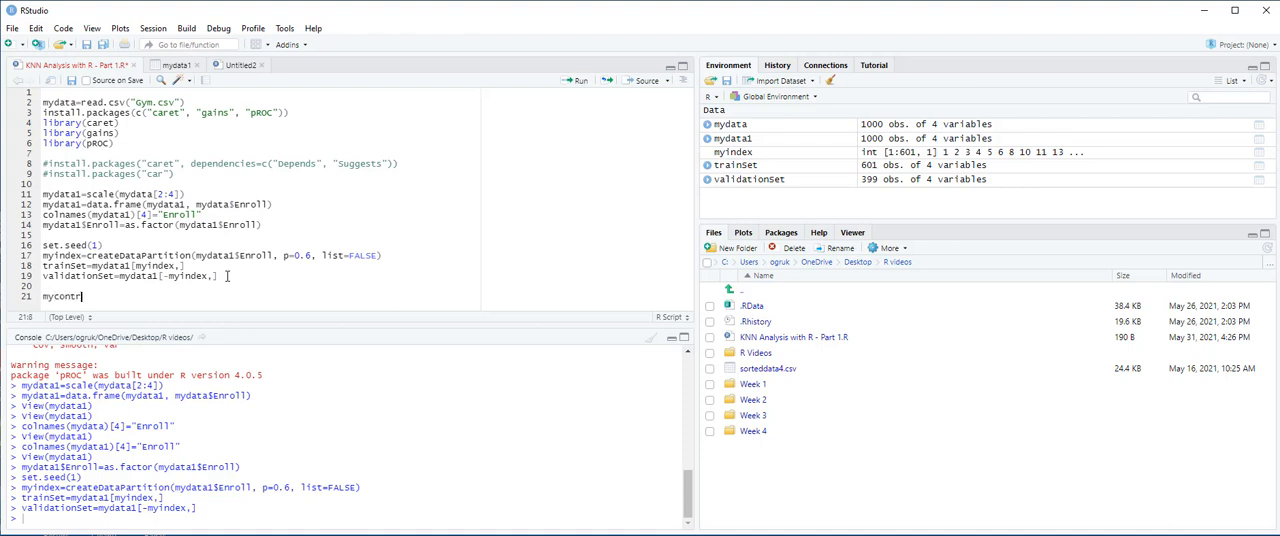
{"action": "type", "text": "ol=trainc"}
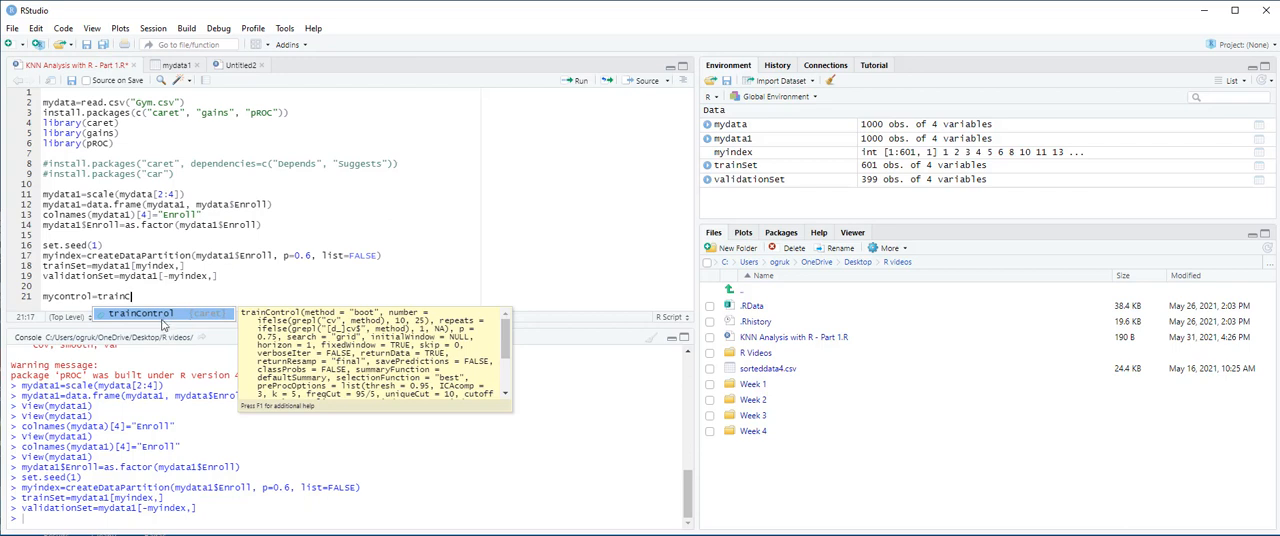
{"action": "type", "text": "("}
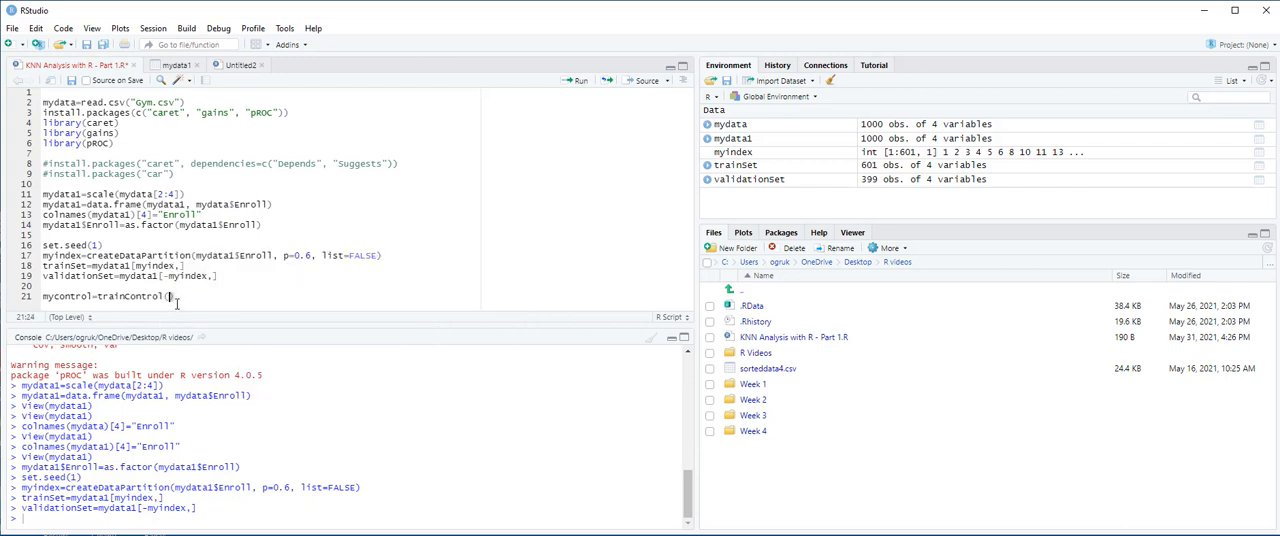
{"action": "type", "text": "method="}
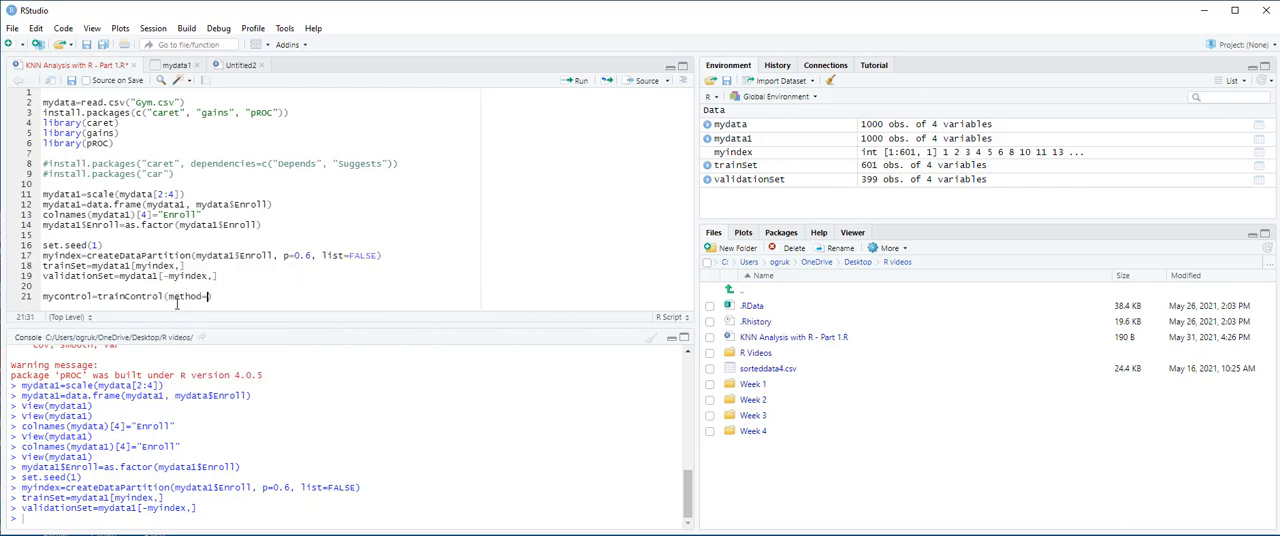
{"action": "type", "text": "\"cv\")"}
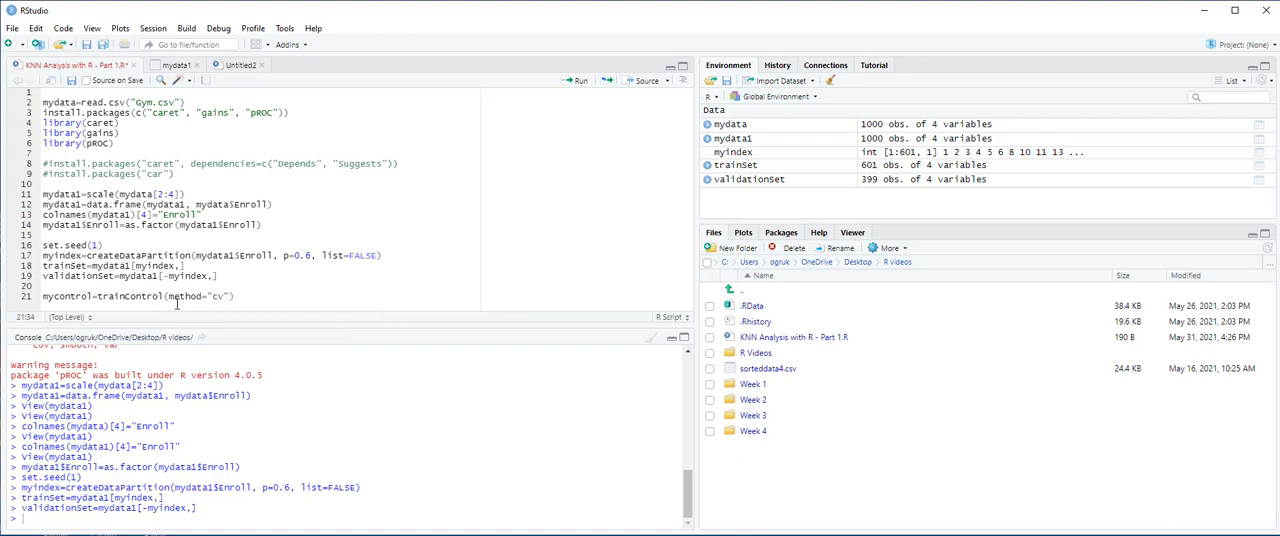
{"action": "type", "text": ", num"}
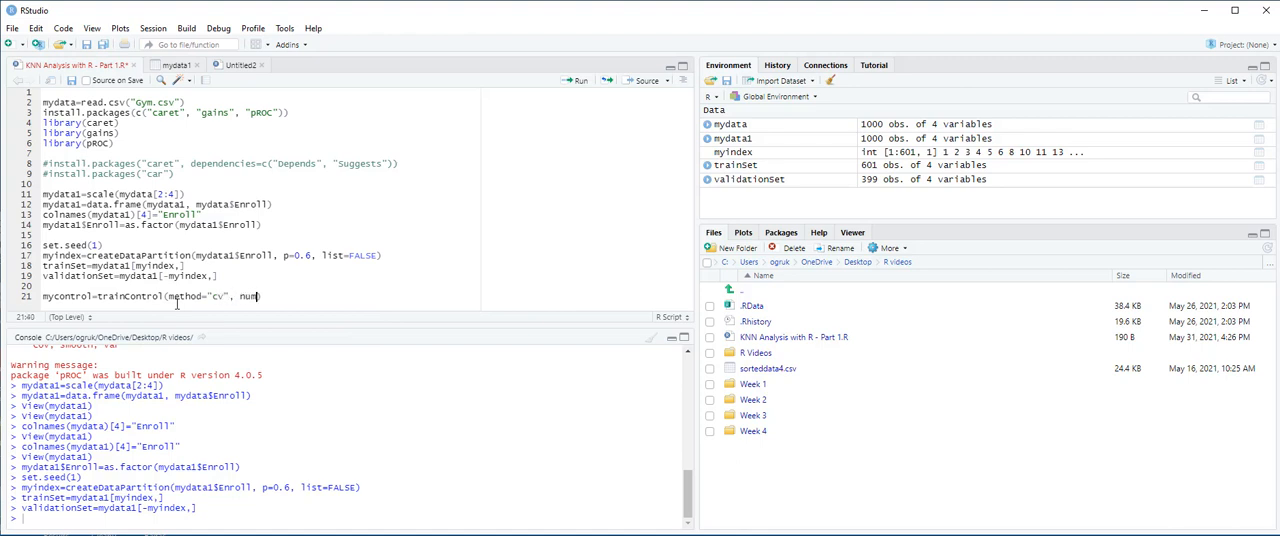
{"action": "type", "text": "ber=10)"}
{"action": "type", "text": "mygr"}
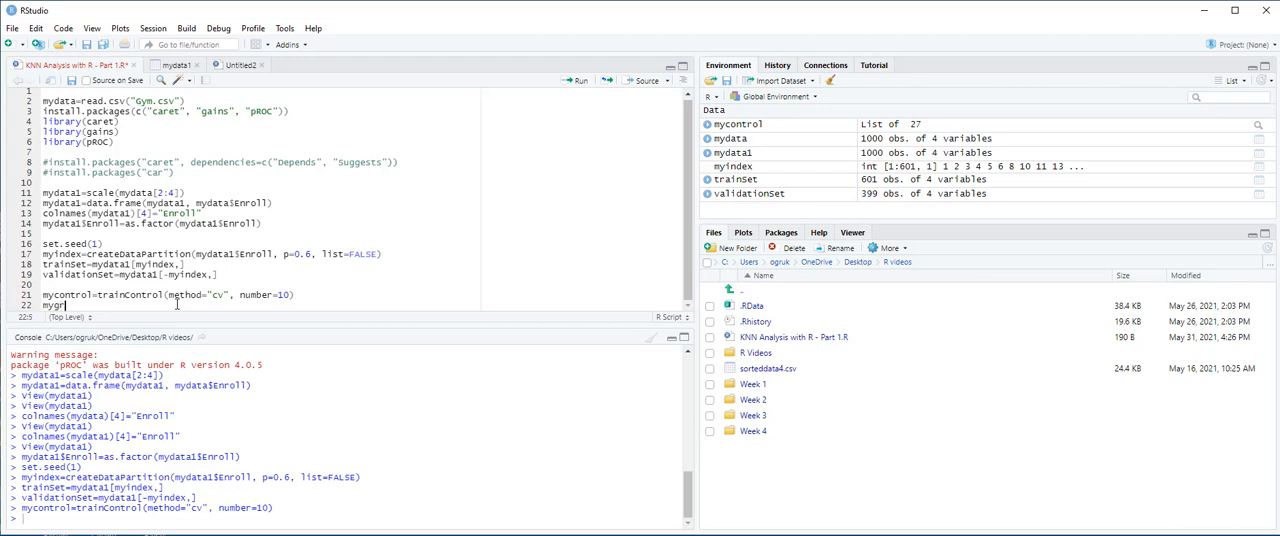
Step: Define mygrid as expand.grid with .k=c(1:10) and run it
{"action": "type", "text": "id="}
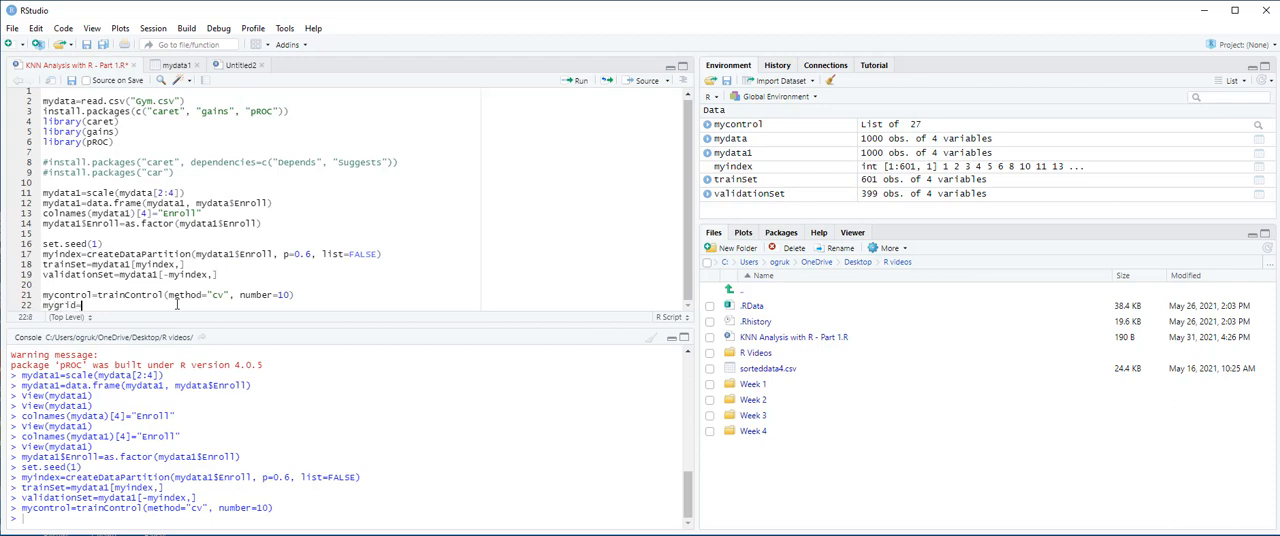
{"action": "type", "text": "expand"}
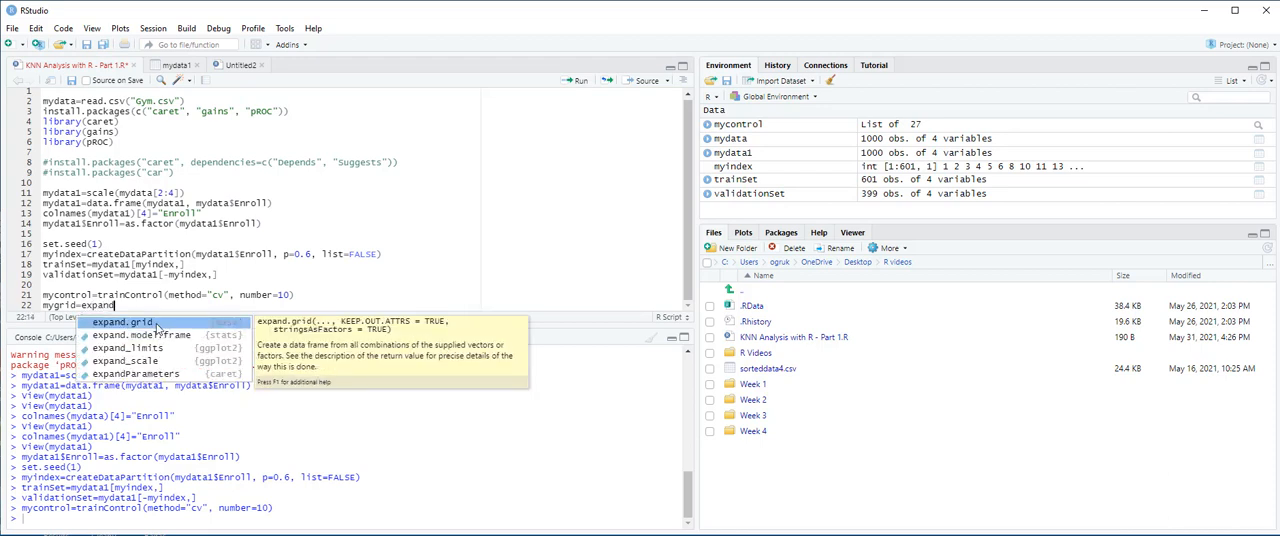
{"action": "left_click", "coordinate": [122, 320]}
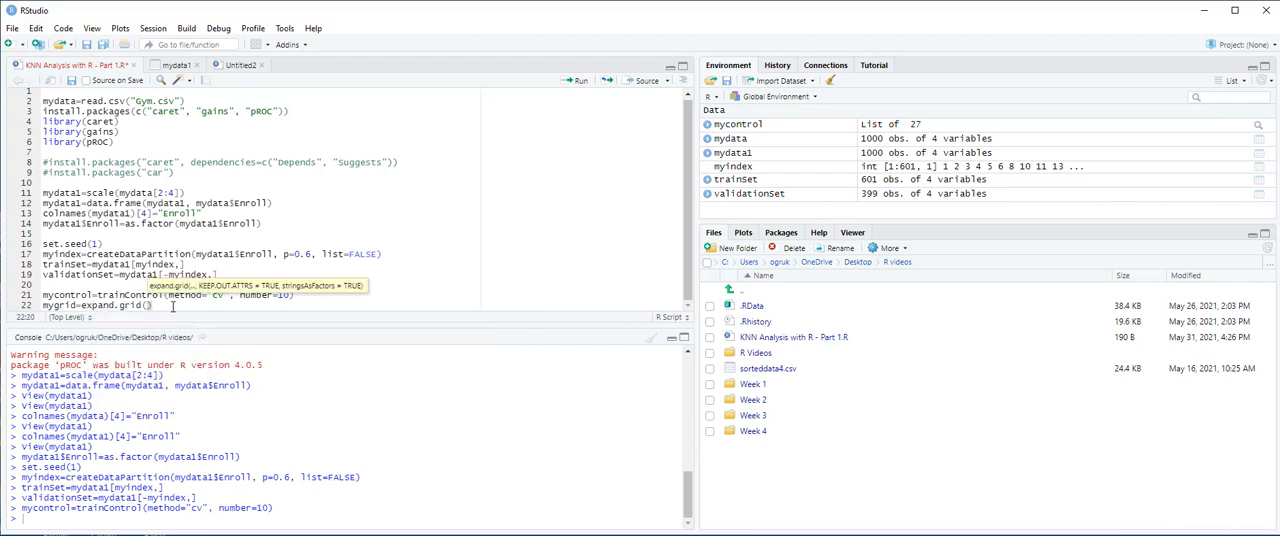
{"action": "type", "text": ".k=c("}
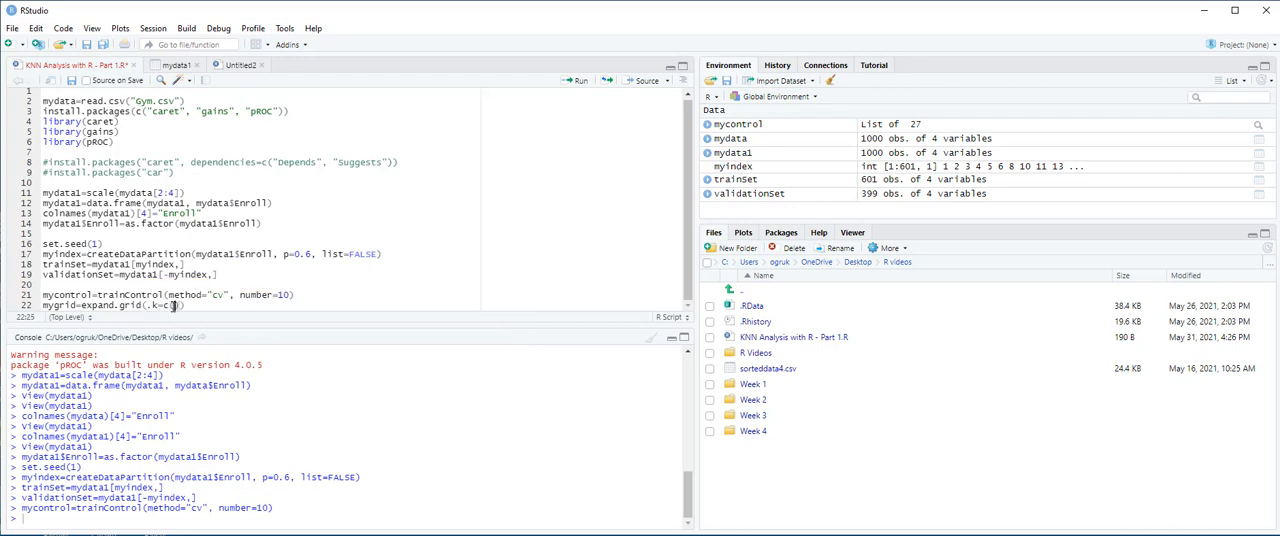
{"action": "type", "text": "1:10)"}
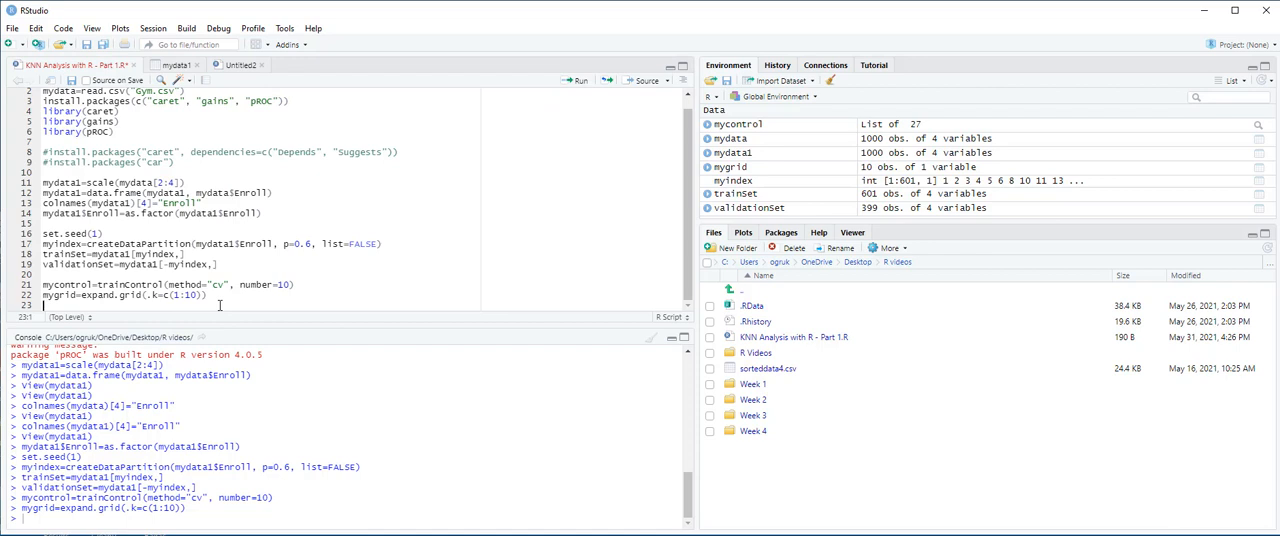
Step: Set seed 1 and start KNNfit=train(Enroll~., data=trainSet)
{"action": "type", "text": "set.seed(1)"}
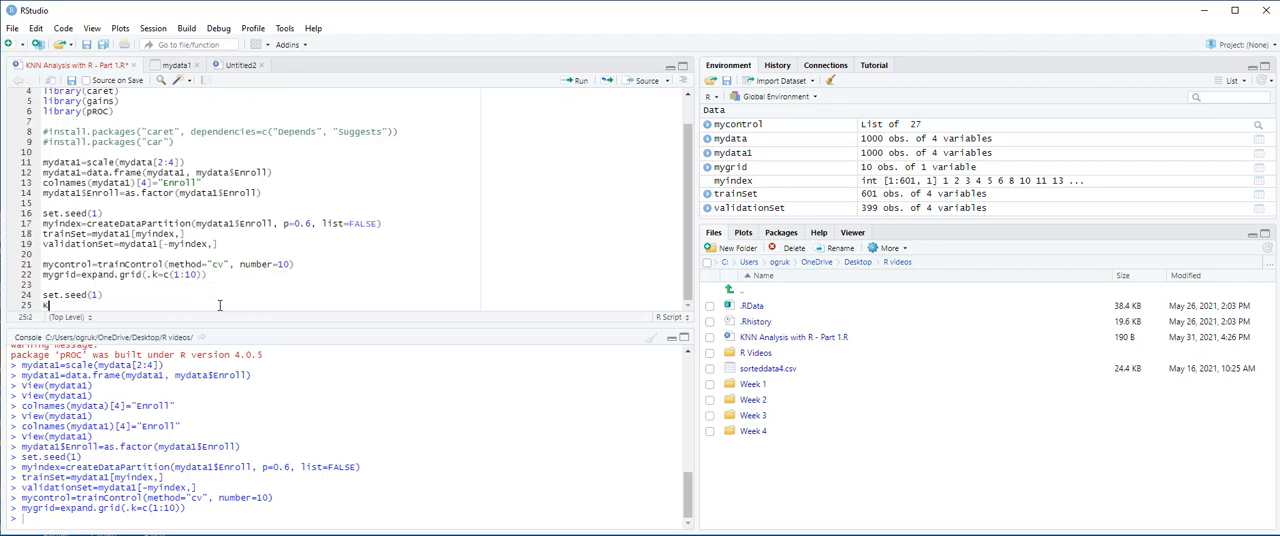
{"action": "type", "text": "KNNfit"}
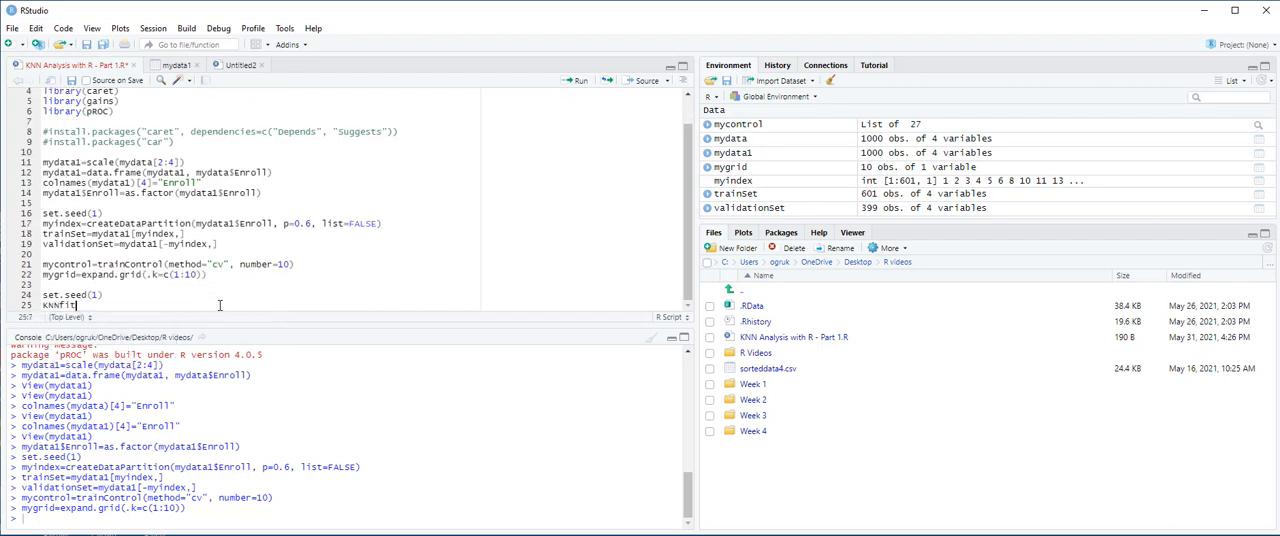
{"action": "type", "text": "=tr"}
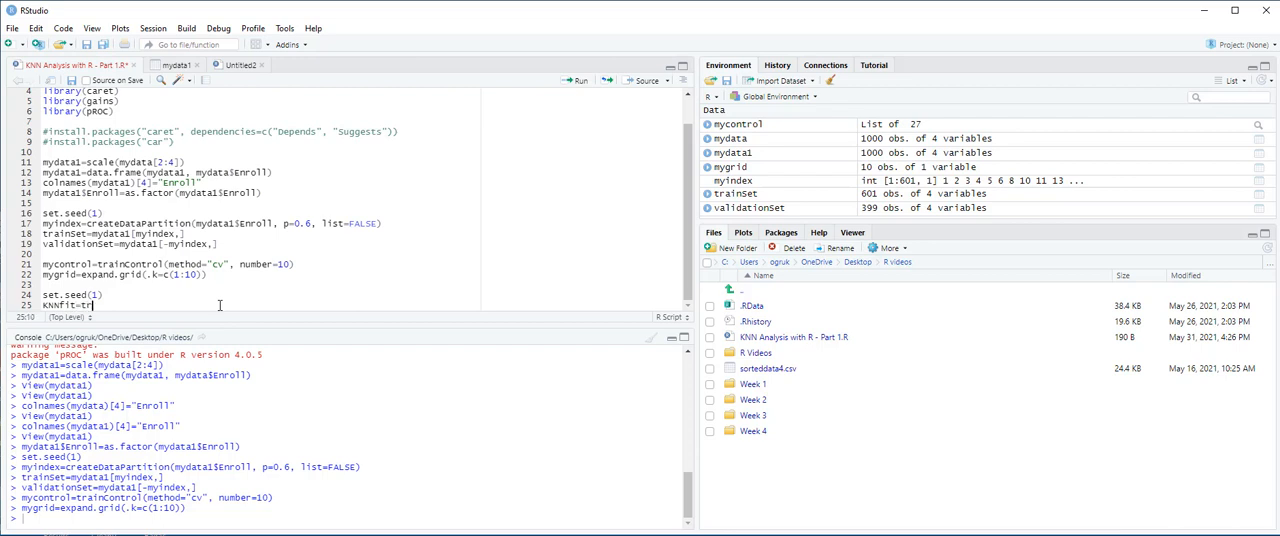
{"action": "type", "text": "ain"}
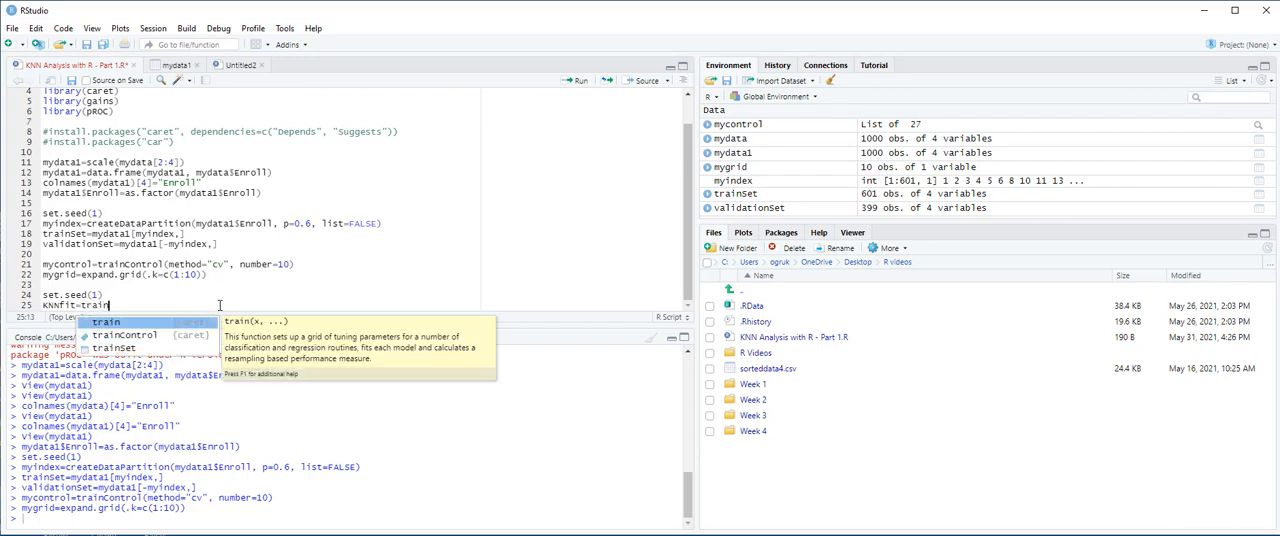
{"action": "type", "text": "(Enroll~.)"}
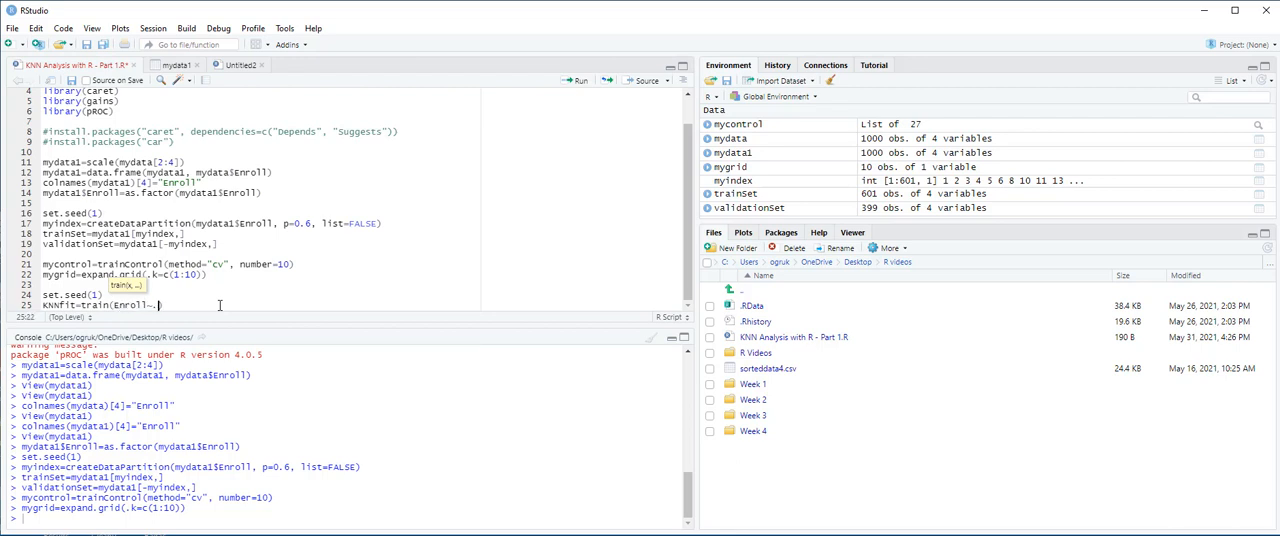
{"action": "type", "text": ","}
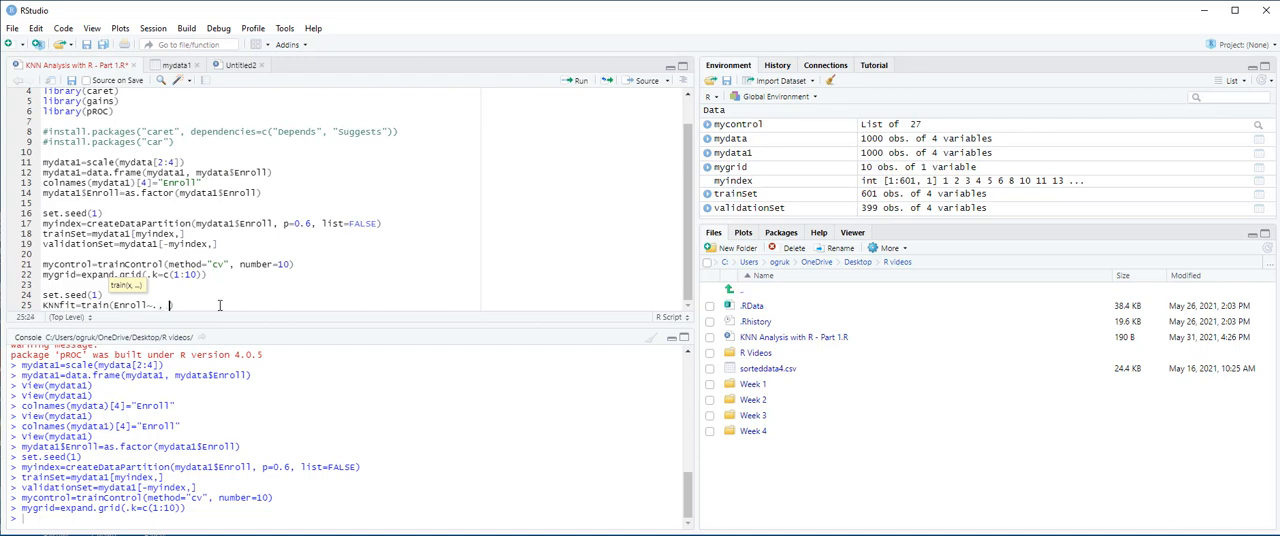
{"action": "type", "text": "data"}
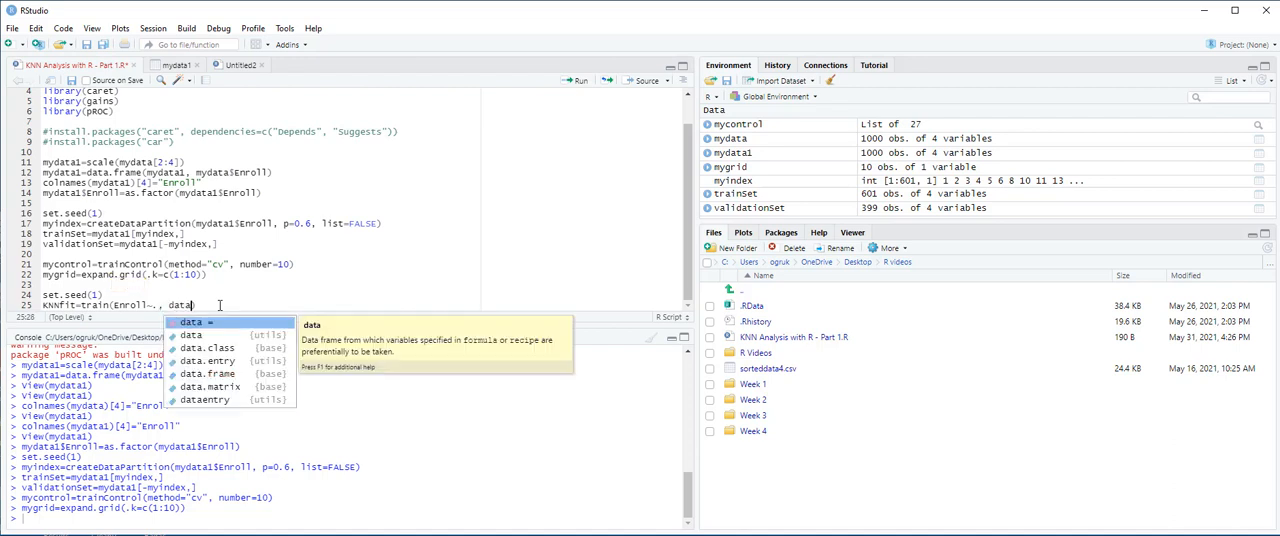
{"action": "type", "text": "=trainSet, method="}
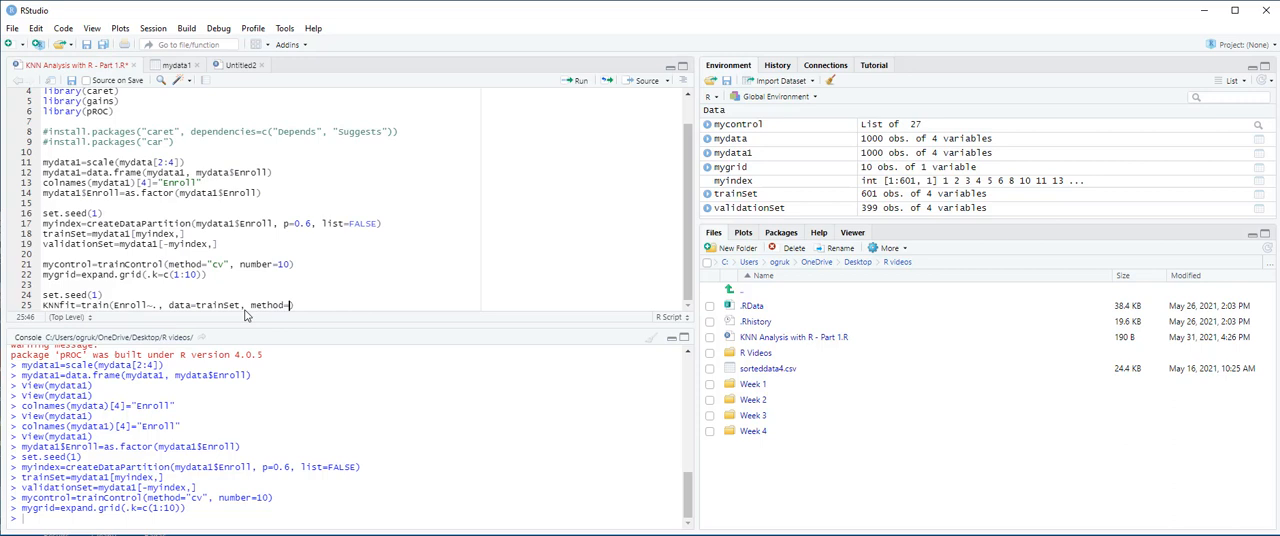
Step: Complete the train call with method "knn", trControl=mycontrol, tuneGrid=mygrid and run it
{"action": "type", "text": "\"knn\")"}
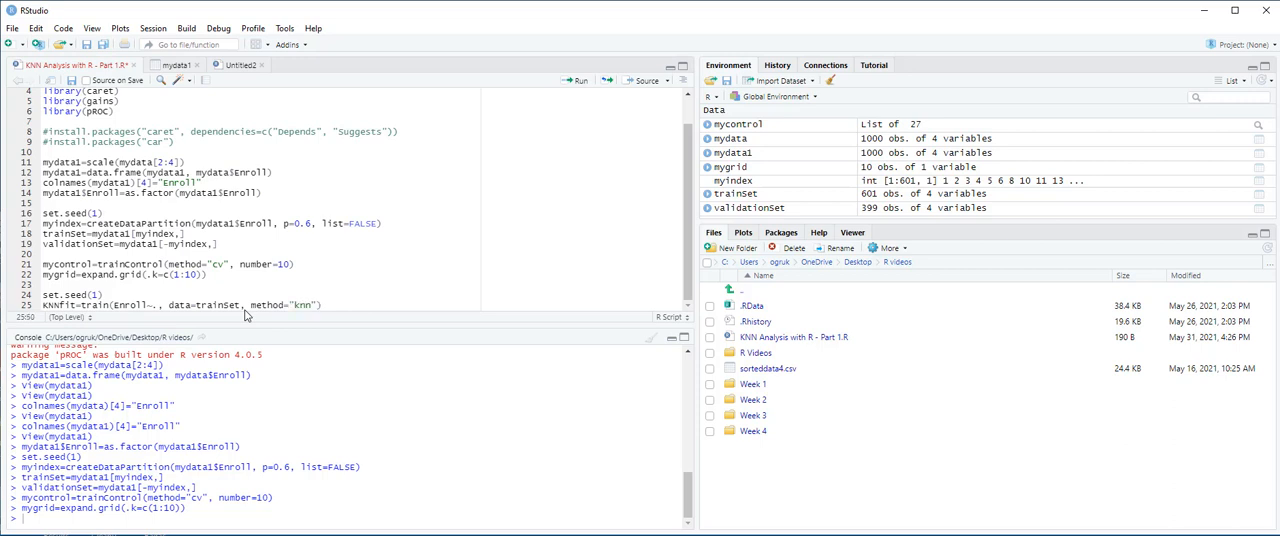
{"action": "type", "text": ","}
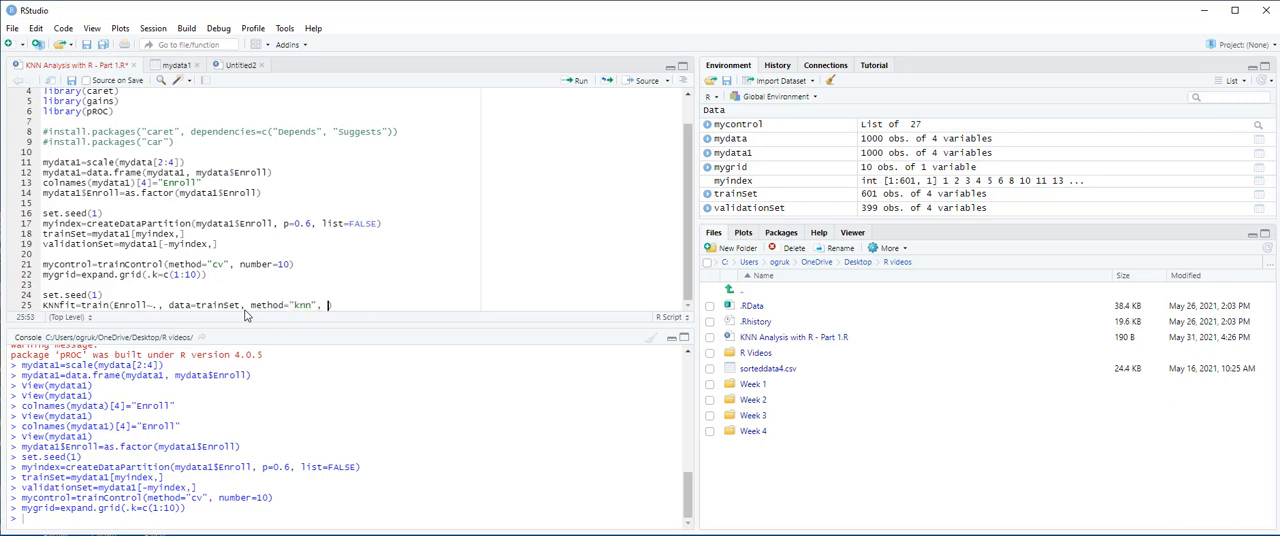
{"action": "type", "text": "trControl"}
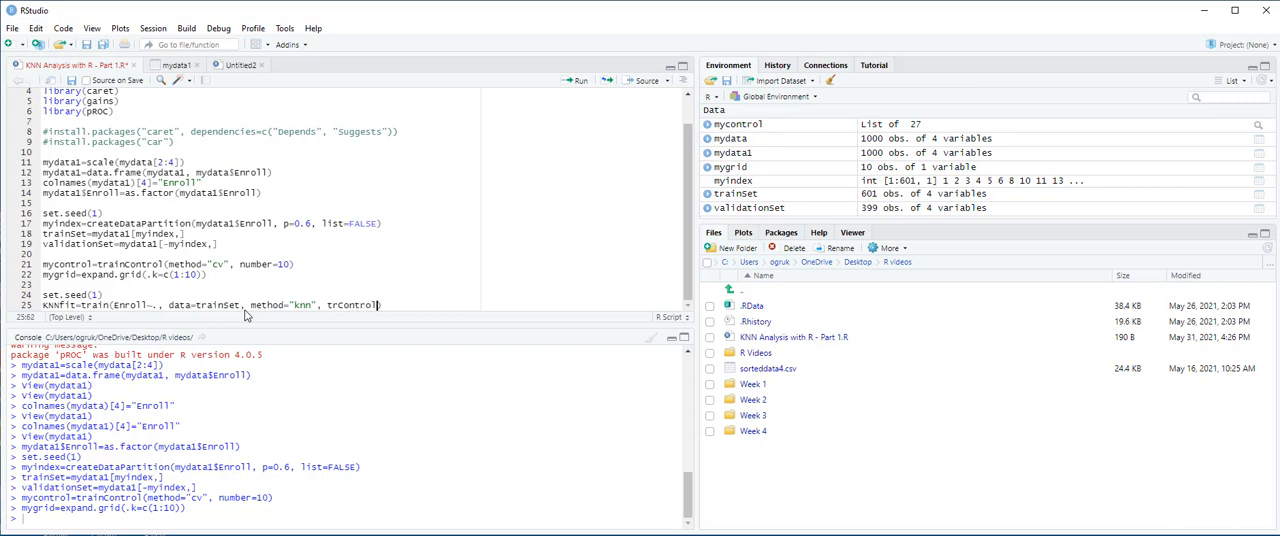
{"action": "type", "text": "=m"}
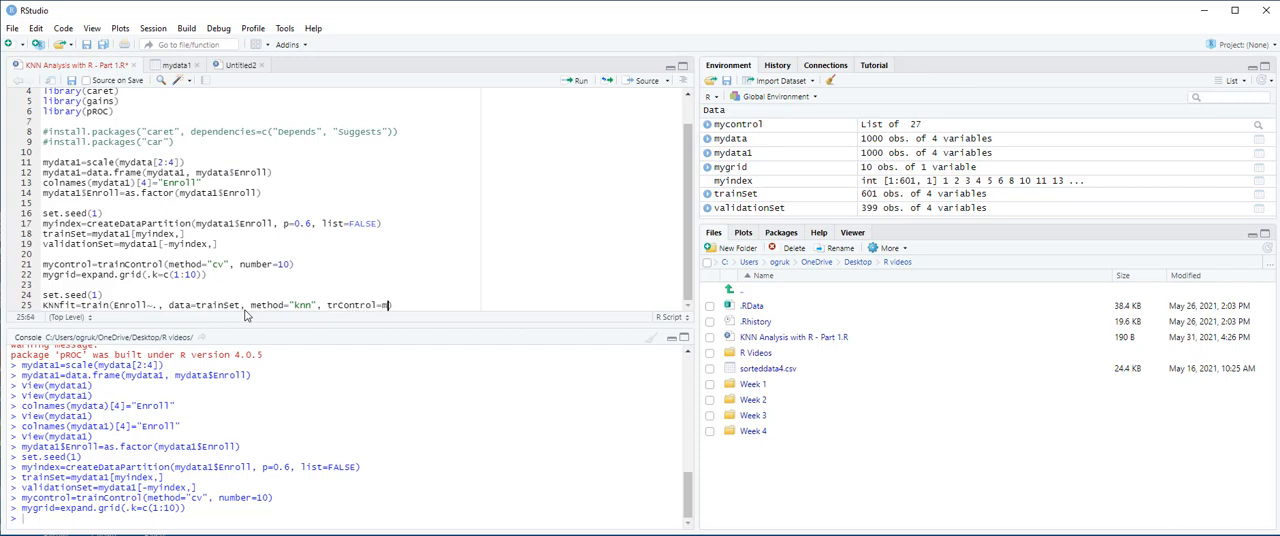
{"action": "type", "text": "ycontrol)"}
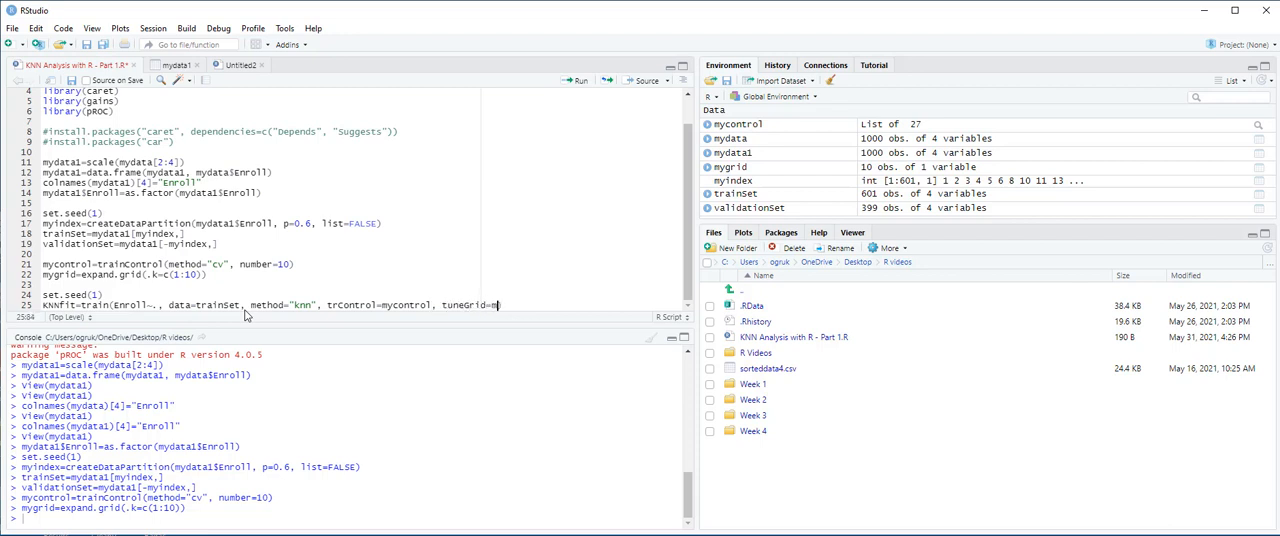
{"action": "type", "text": "ygrid)"}
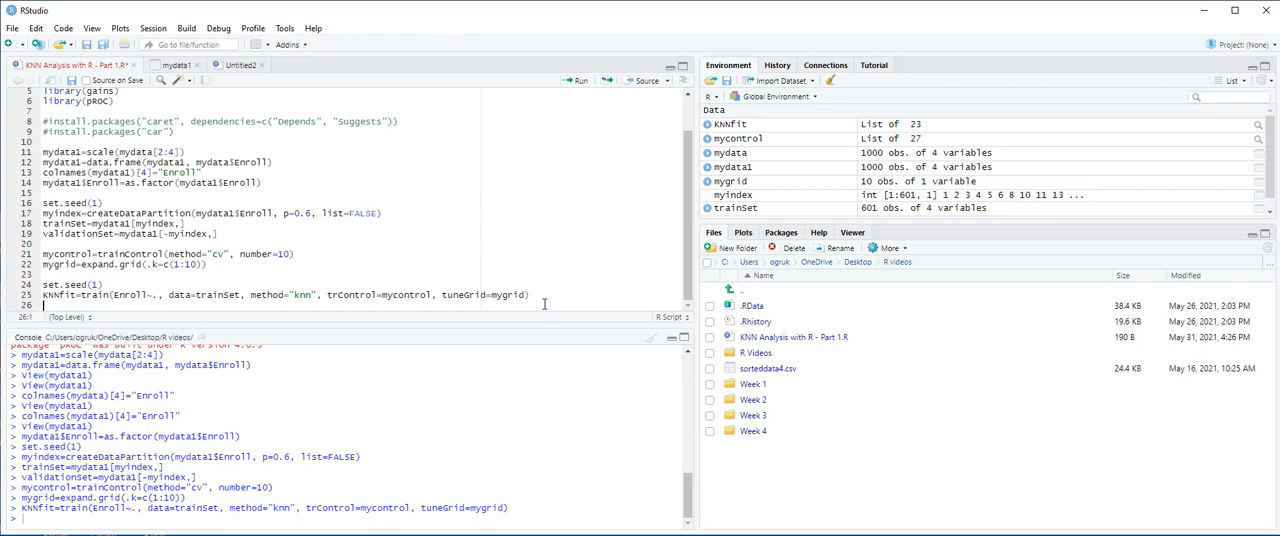
Step: Print KNNfit to show accuracy and kappa per k in the console
{"action": "type", "text": "k"}
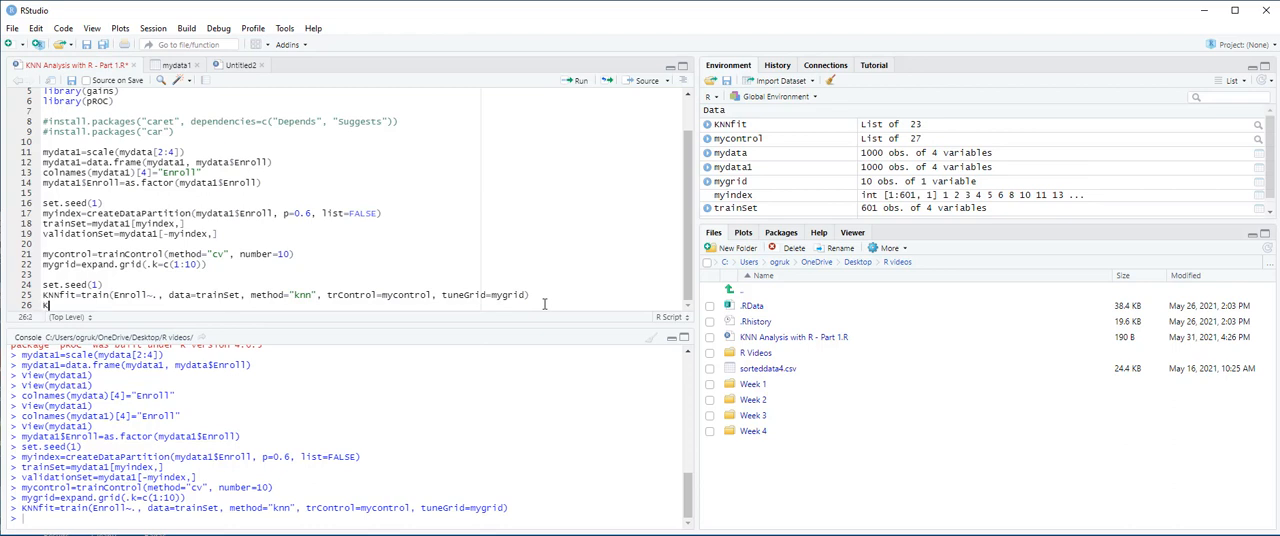
{"action": "type", "text": "KNNfit"}
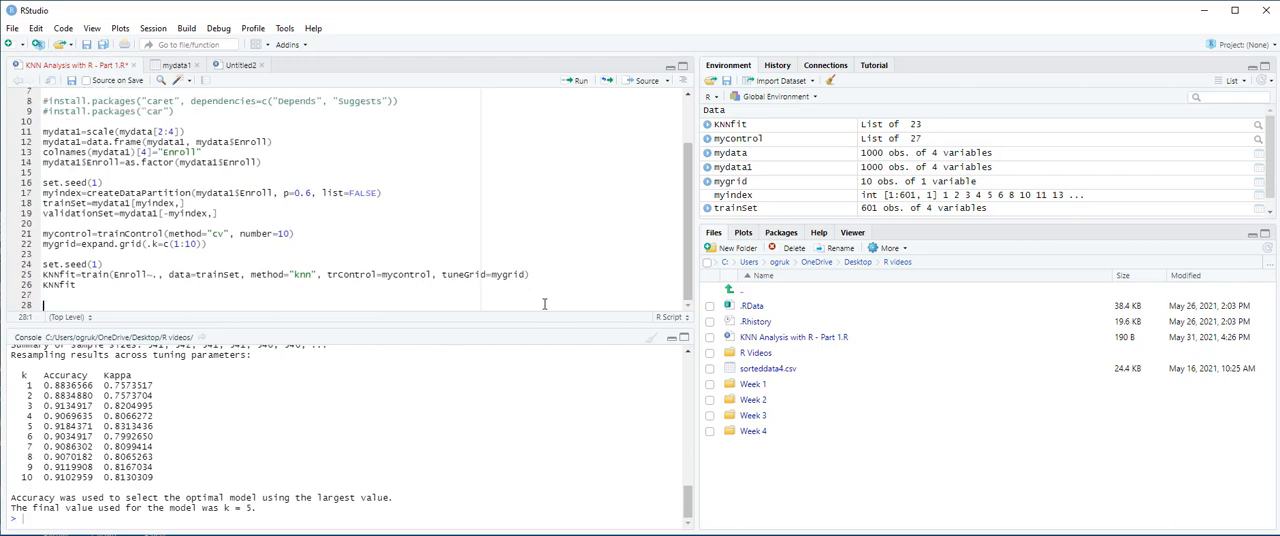
Step: Compute KNN_class with predict(KNNfit, newdata=validationSet) and run it
{"action": "type", "text": "KNN_class="}
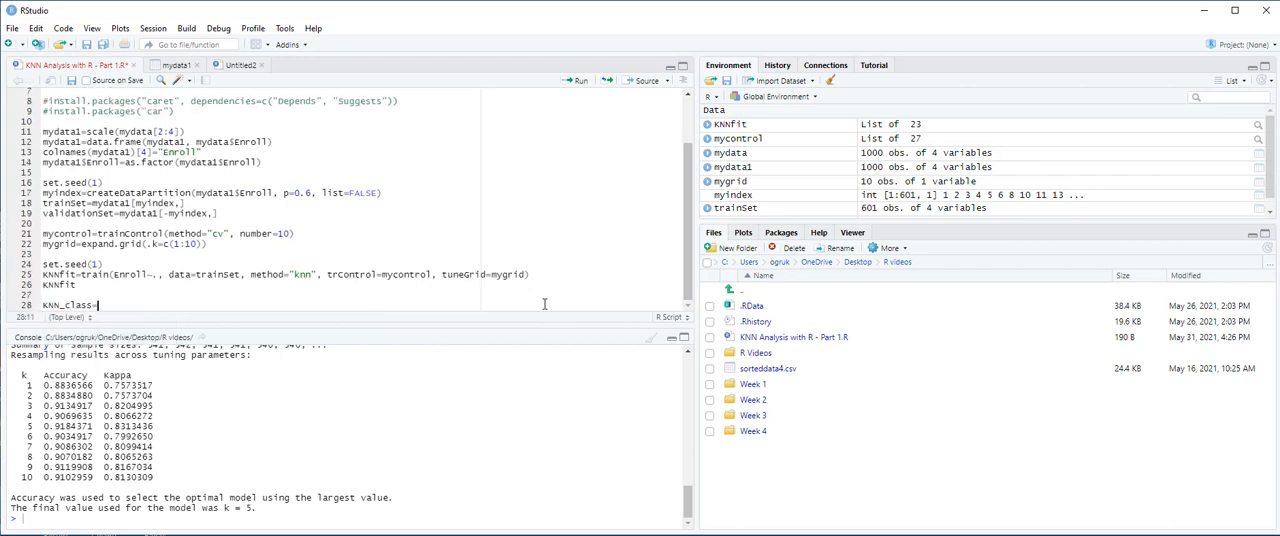
{"action": "type", "text": "predict(KNNfit,"}
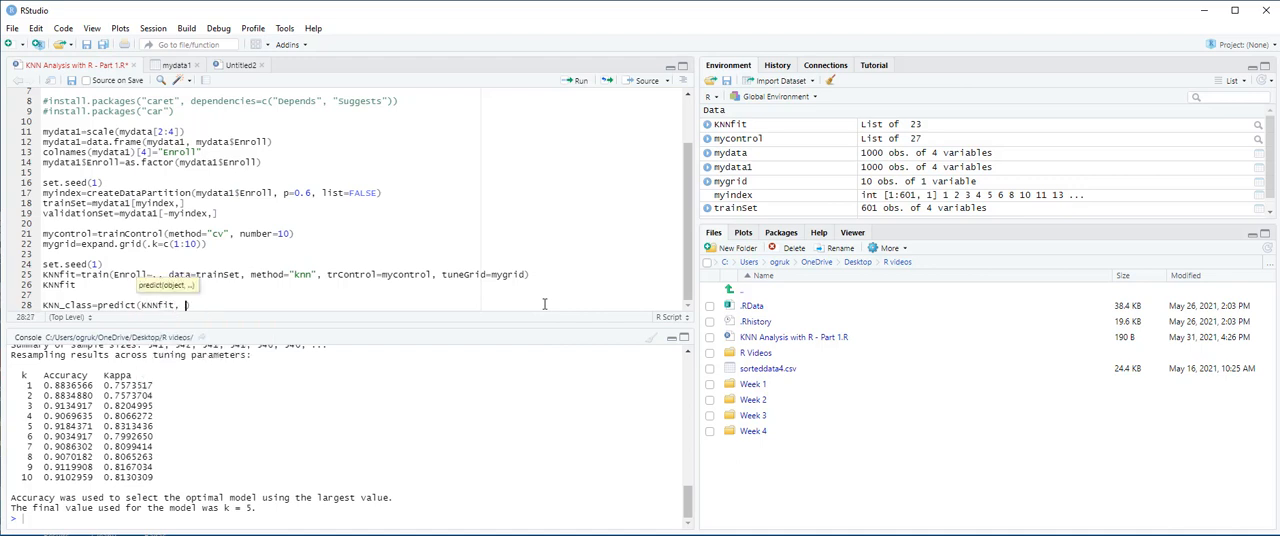
{"action": "type", "text": "newdata"}
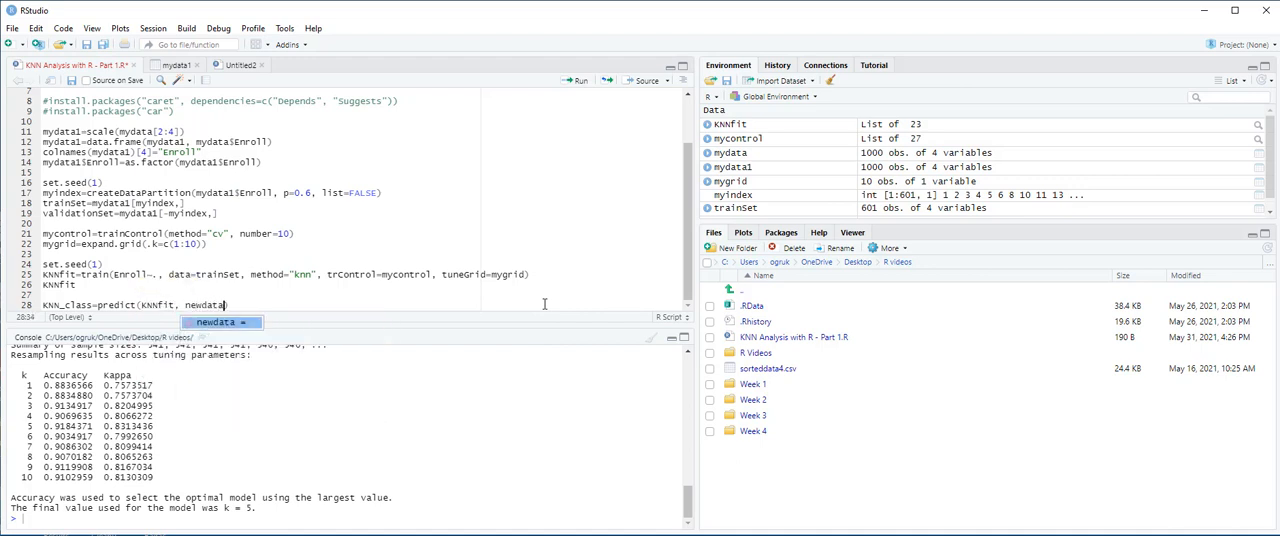
{"action": "type", "text": "=V"}
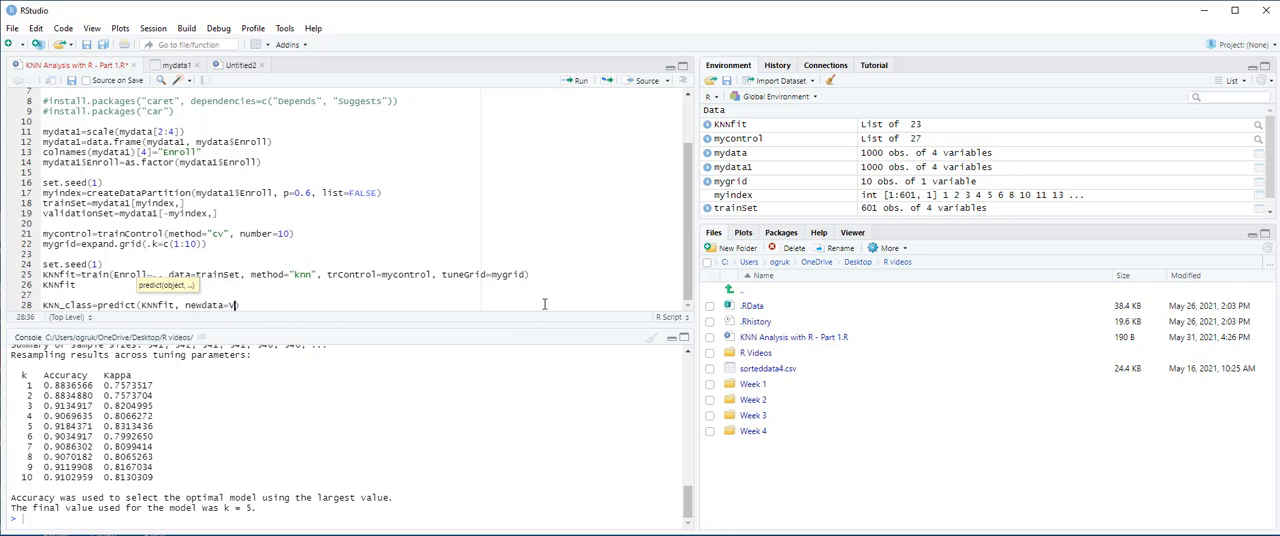
{"action": "type", "text": "alidationSet"}
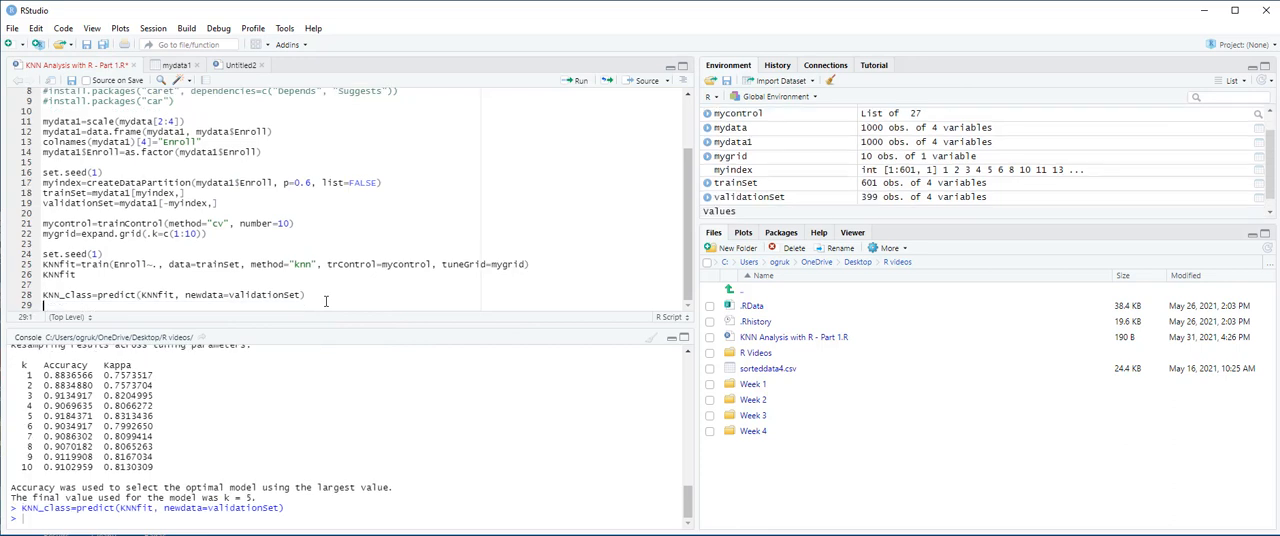
Step: Begin the confusionMatrix call on the next line
{"action": "type", "text": "consu"}
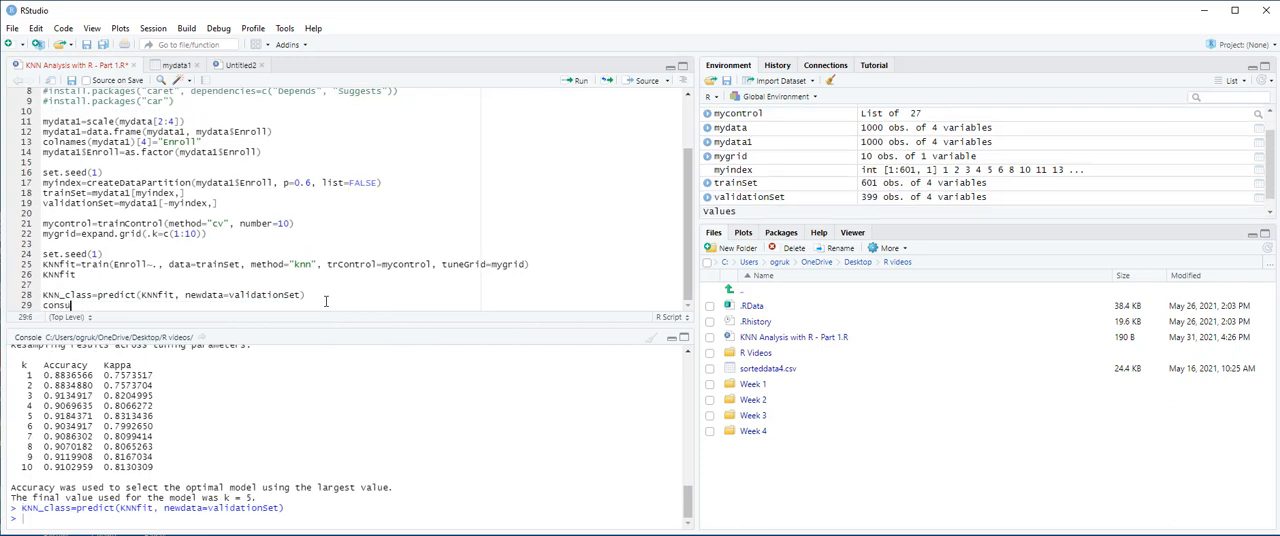
{"action": "type", "text": "onfusion"}
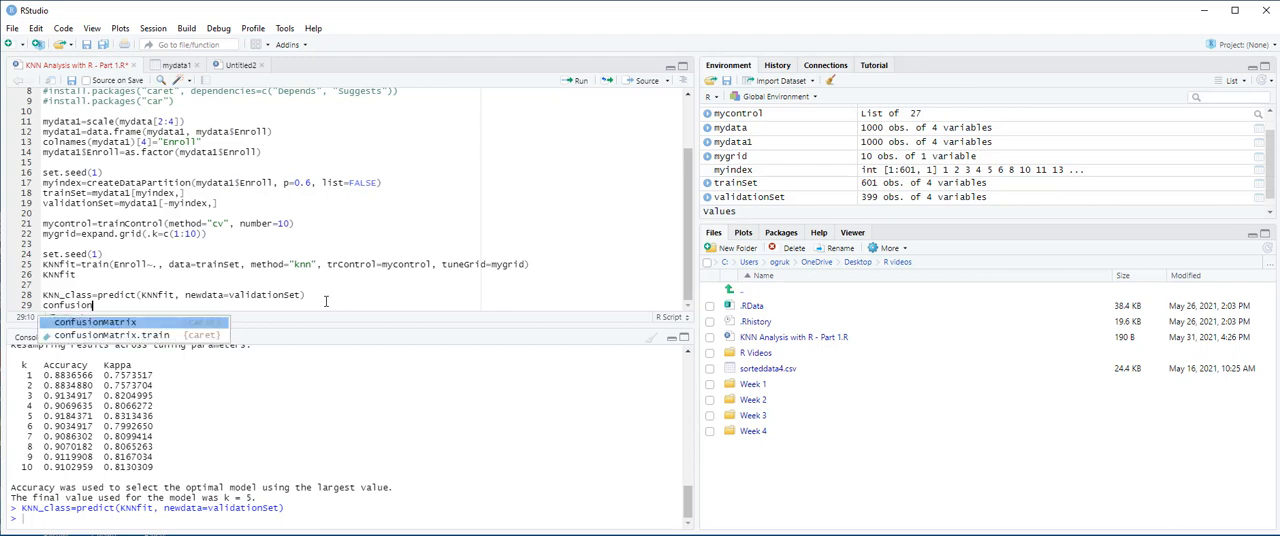